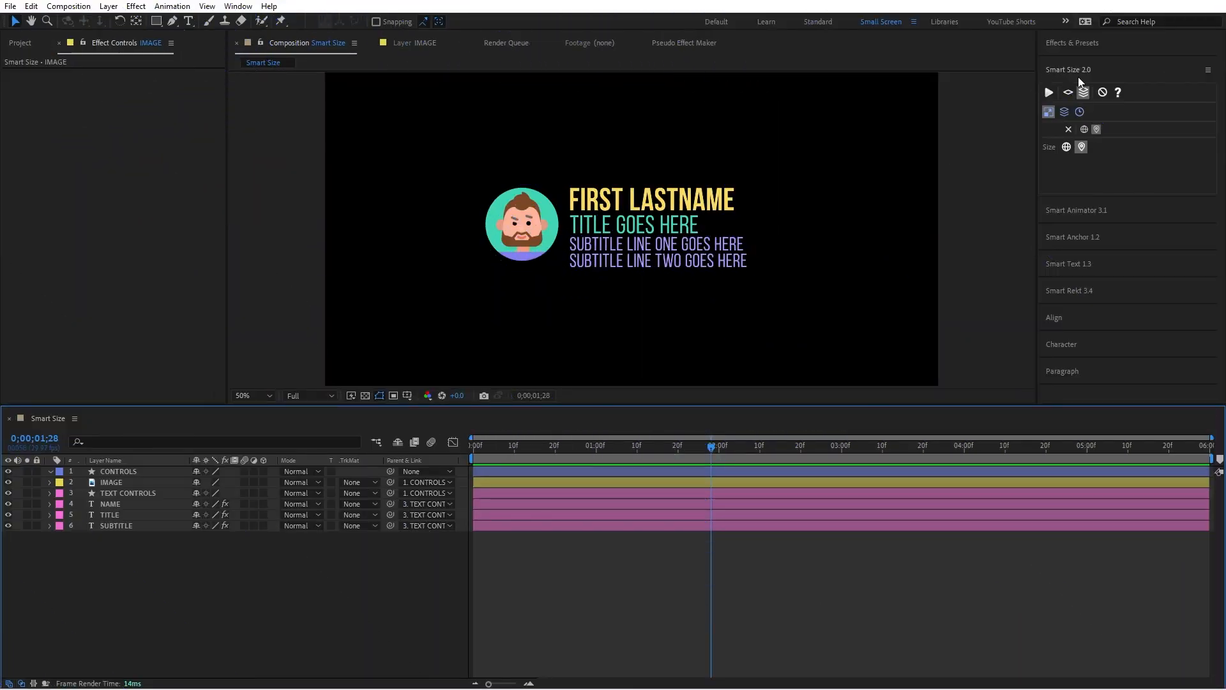
{"action": "mouse_move", "coordinate": [1090, 106]}
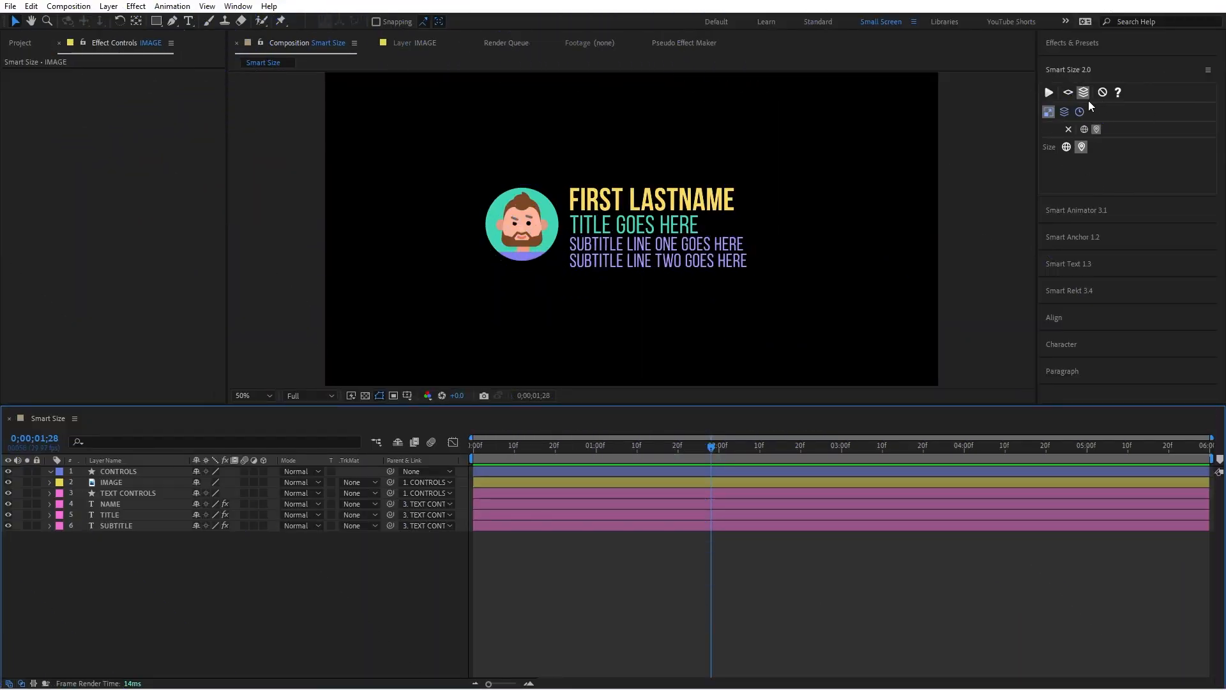
{"action": "mouse_move", "coordinate": [1083, 92]}
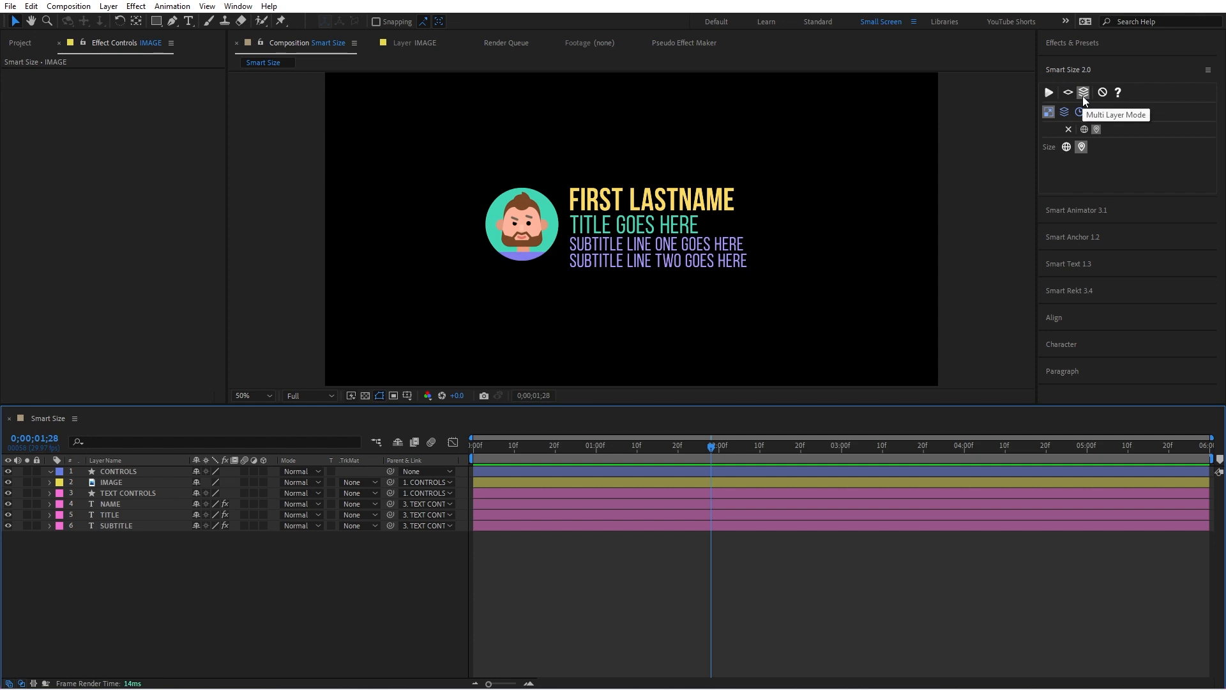
{"action": "mouse_move", "coordinate": [1105, 178]}
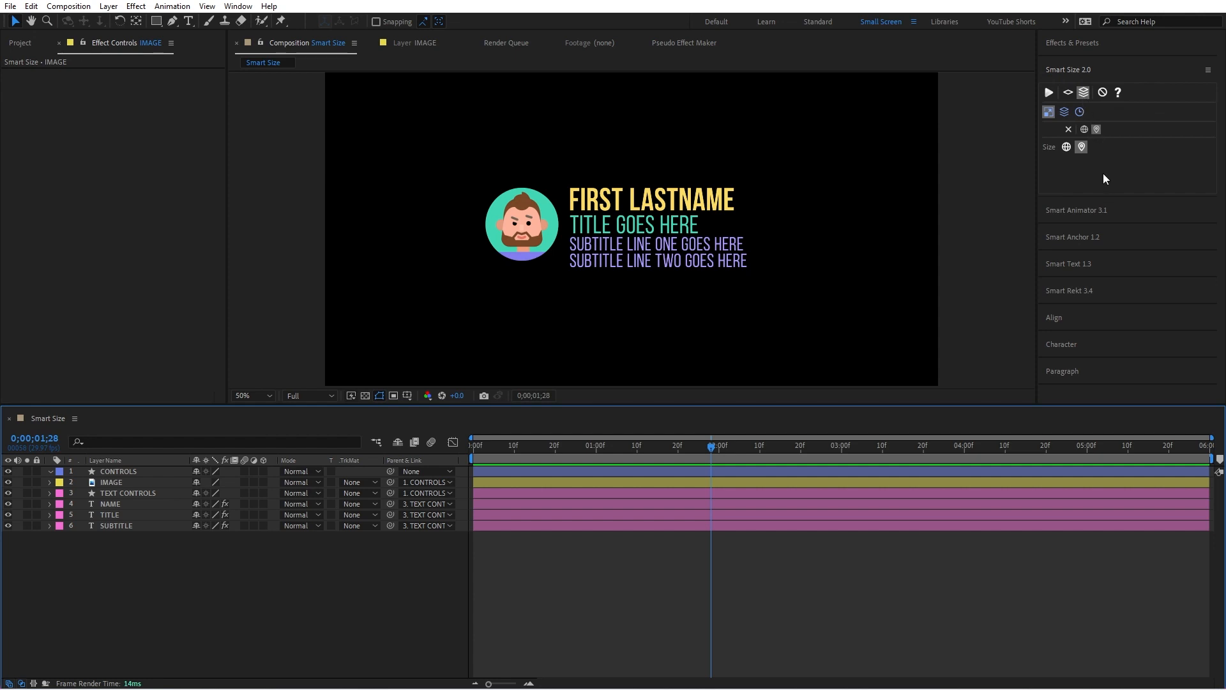
{"action": "mouse_move", "coordinate": [721, 307]}
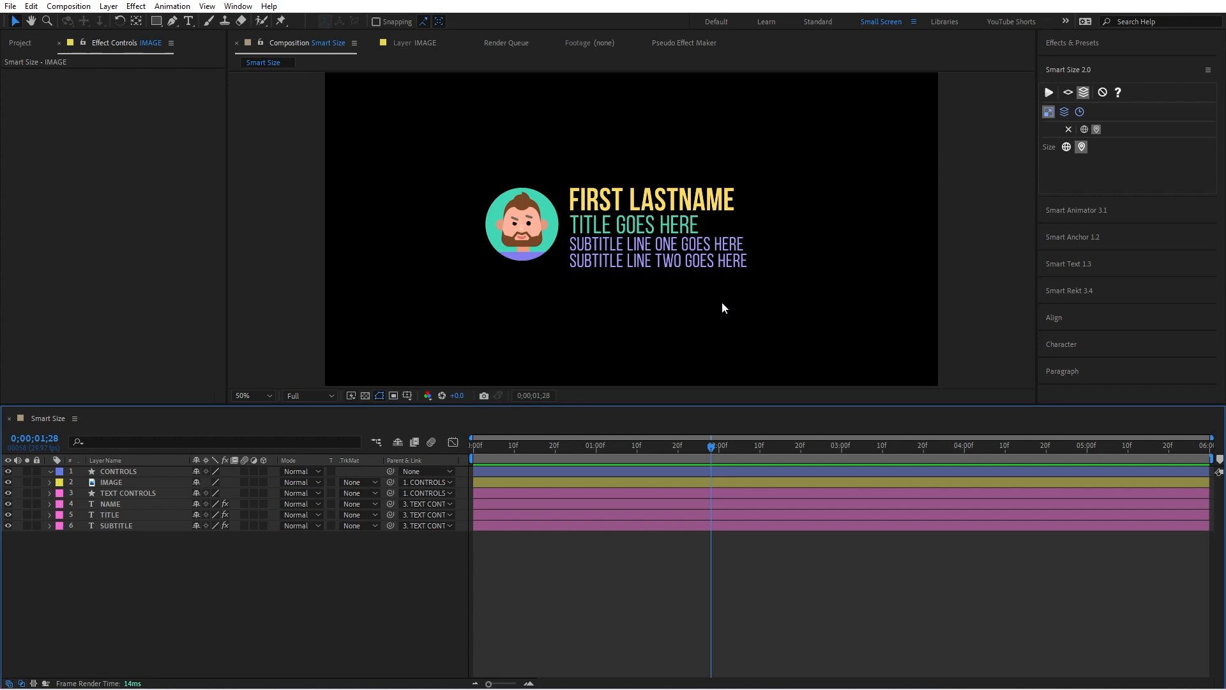
{"action": "mouse_move", "coordinate": [732, 287]}
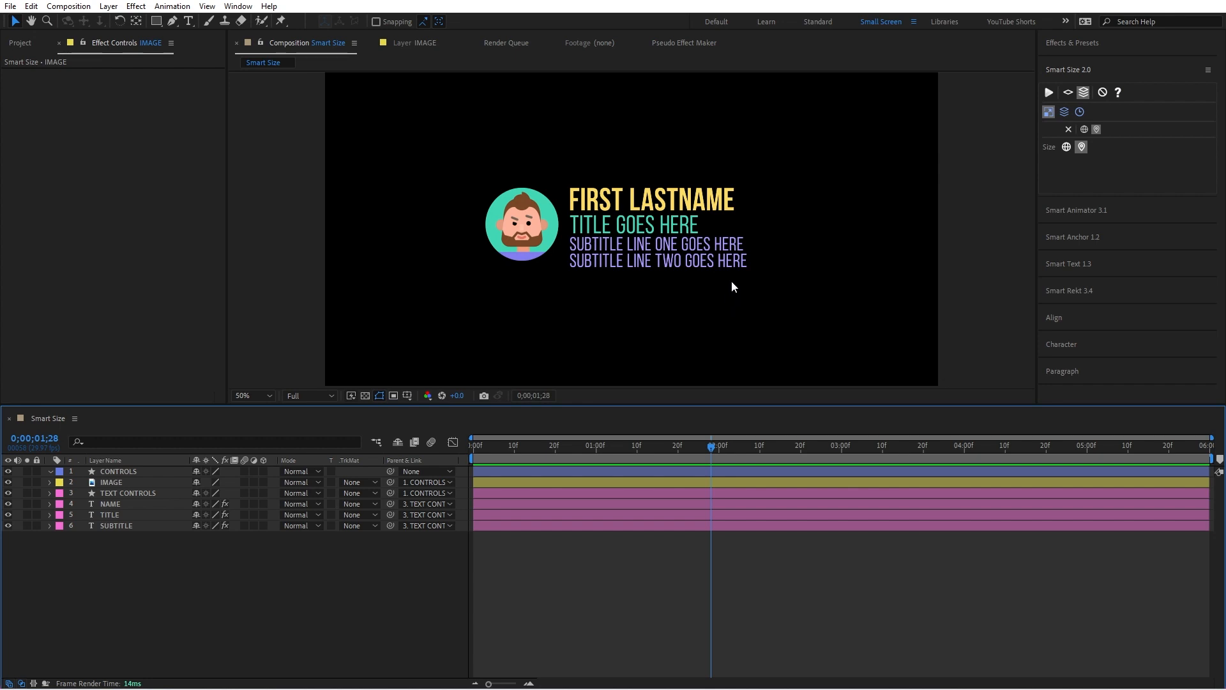
Select CONTROLS, IMAGE, NAME, TITLE and SUBTITLE, then deselect, showing NAME's left-top Smart Anchor
{"action": "left_click", "coordinate": [110, 482]}
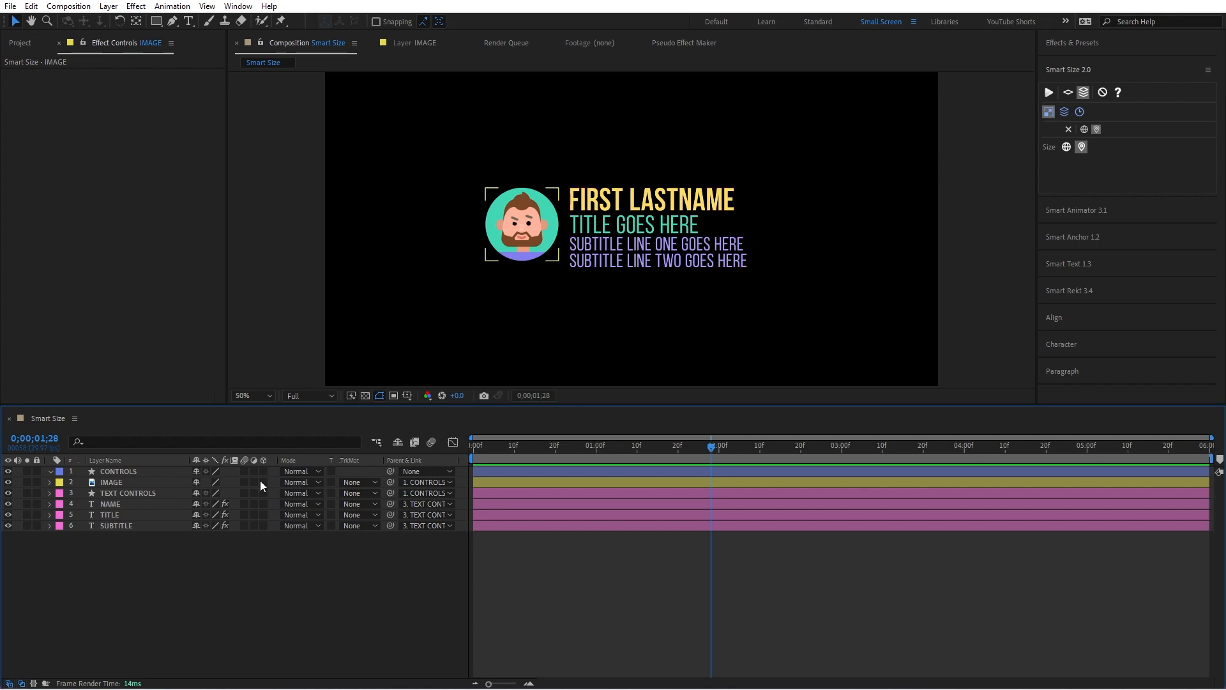
{"action": "left_click", "coordinate": [119, 470]}
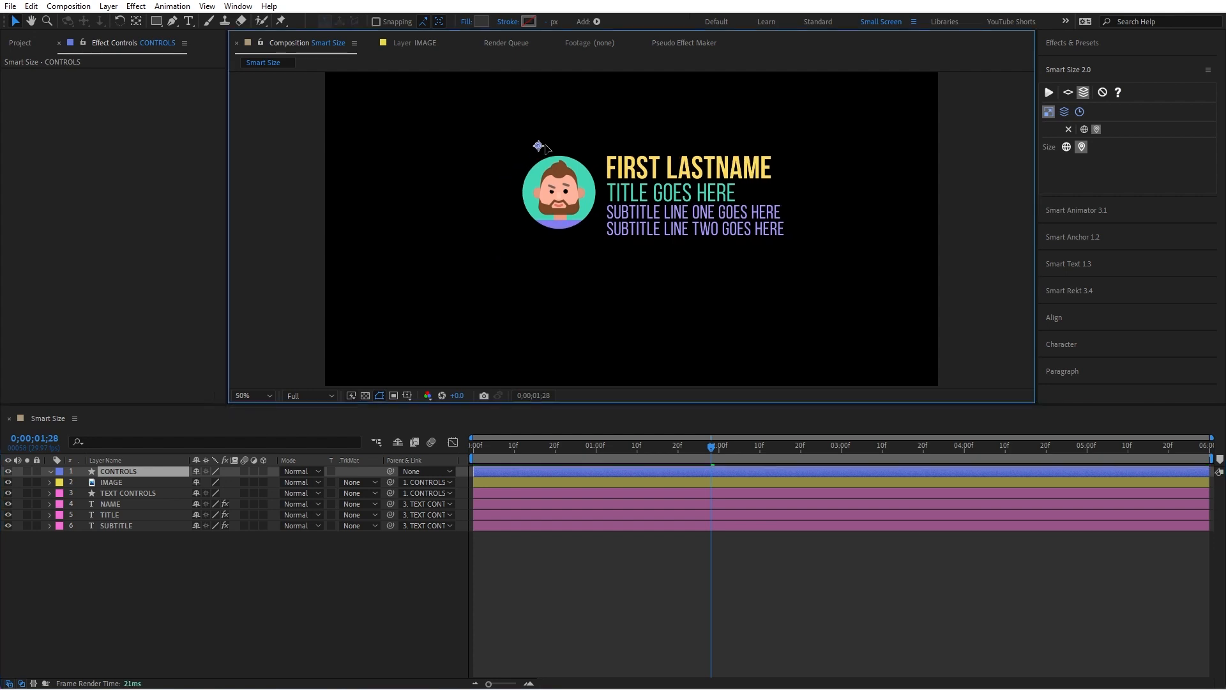
{"action": "left_click", "coordinate": [111, 482]}
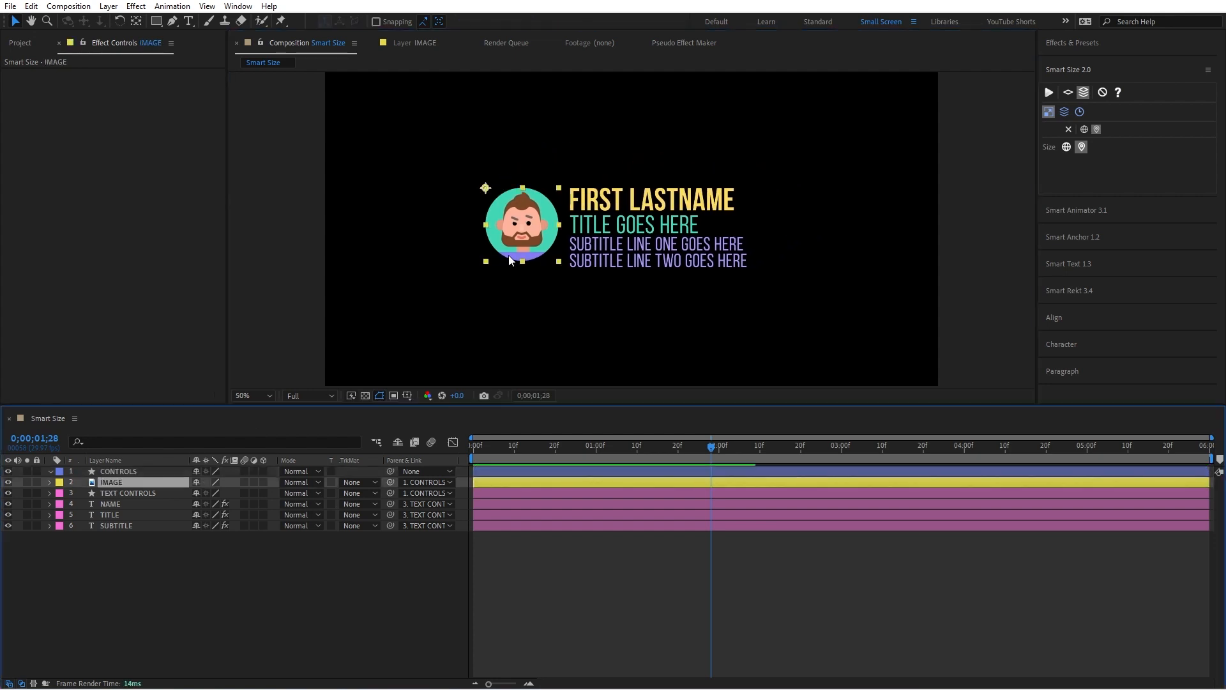
{"action": "left_click", "coordinate": [128, 493]}
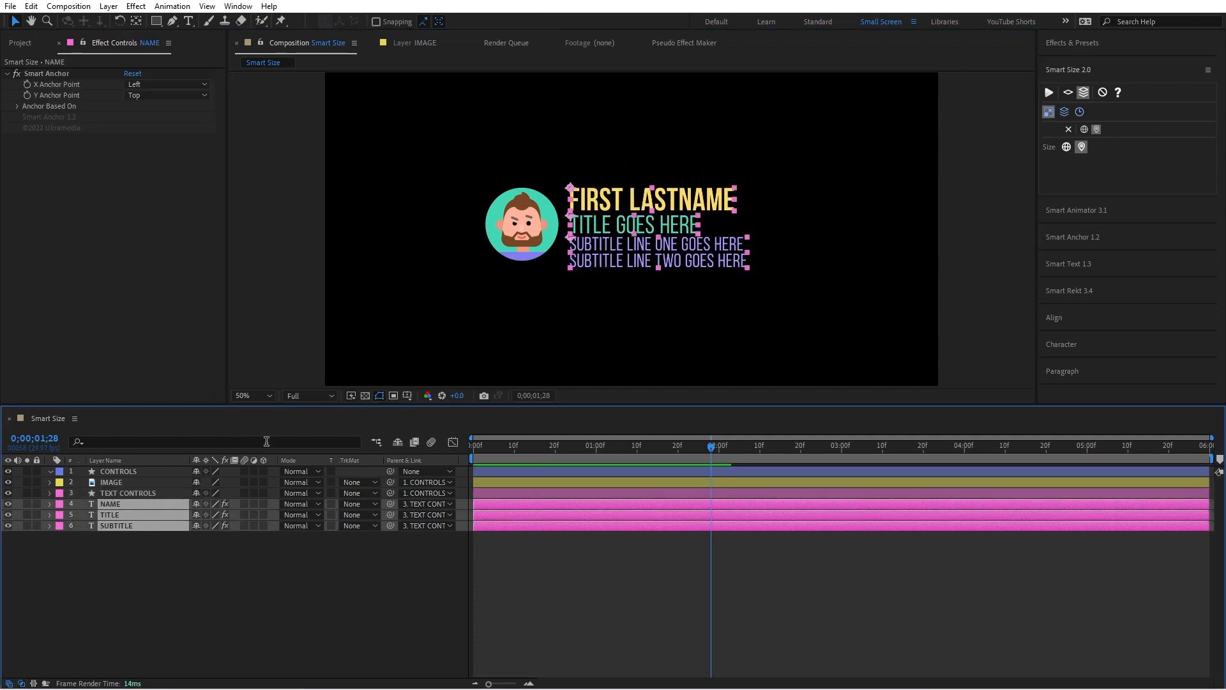
{"action": "left_click", "coordinate": [595, 445]}
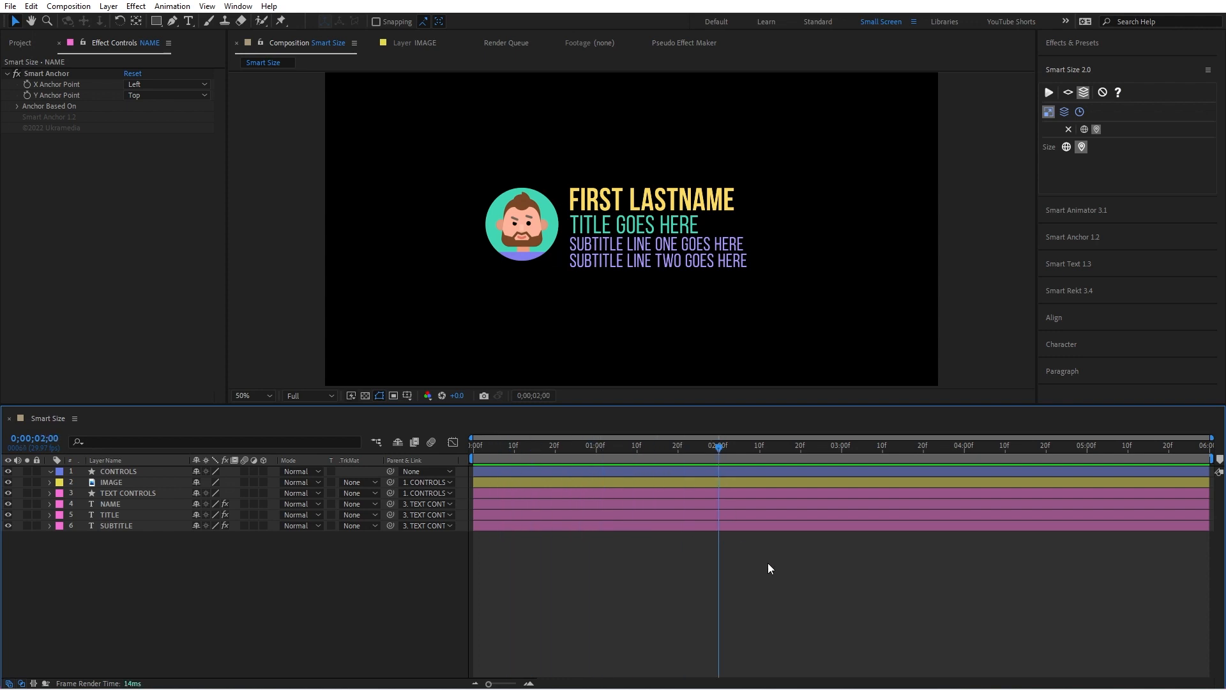
Create a 911 × 355 grey Smart Rekt box from CONTROLS and select the new layer
{"action": "left_click", "coordinate": [118, 470]}
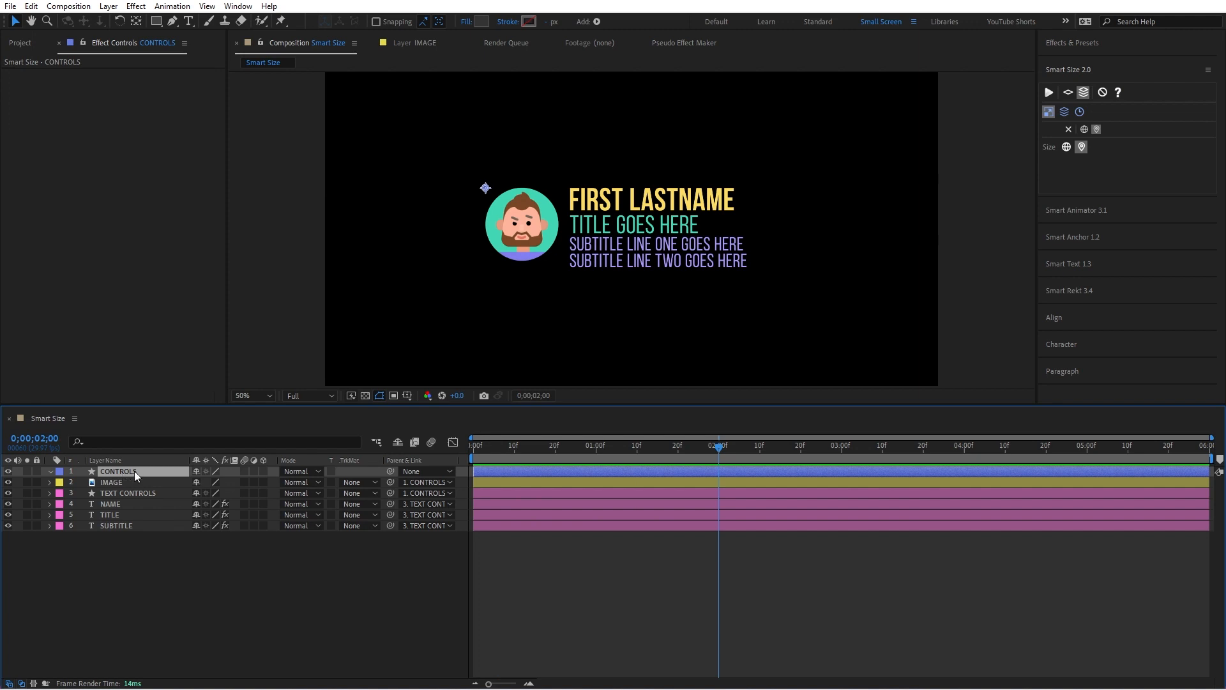
{"action": "mouse_move", "coordinate": [1101, 292]}
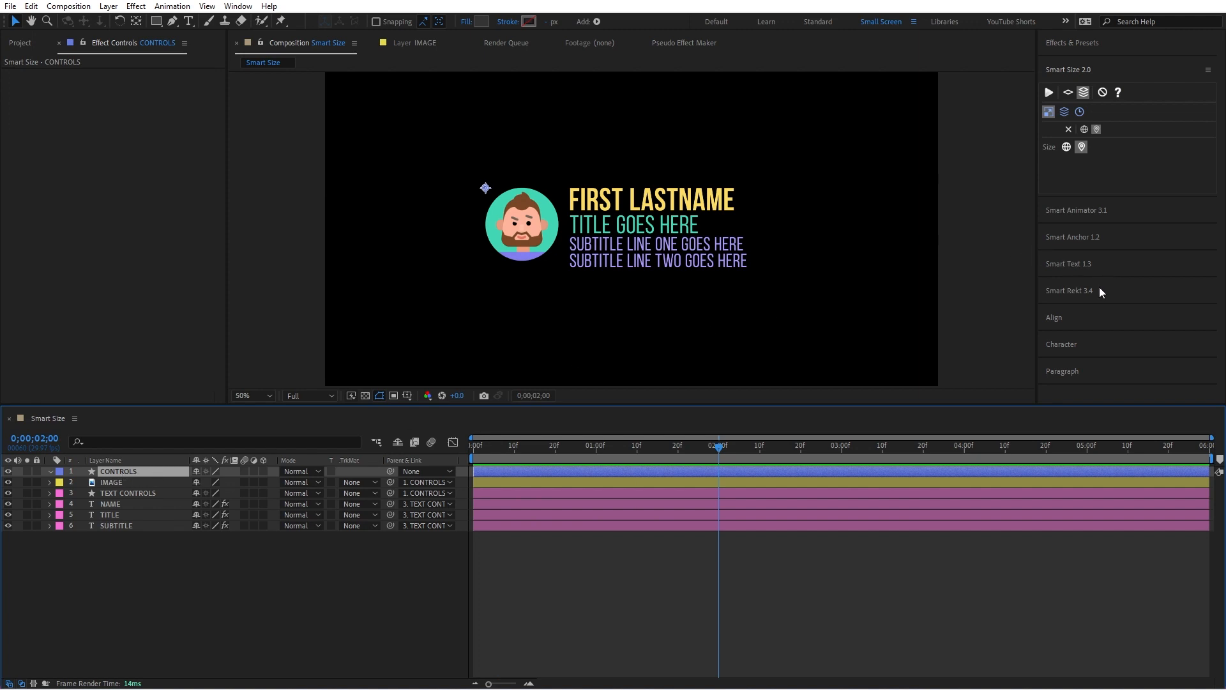
{"action": "left_click", "coordinate": [1069, 290]}
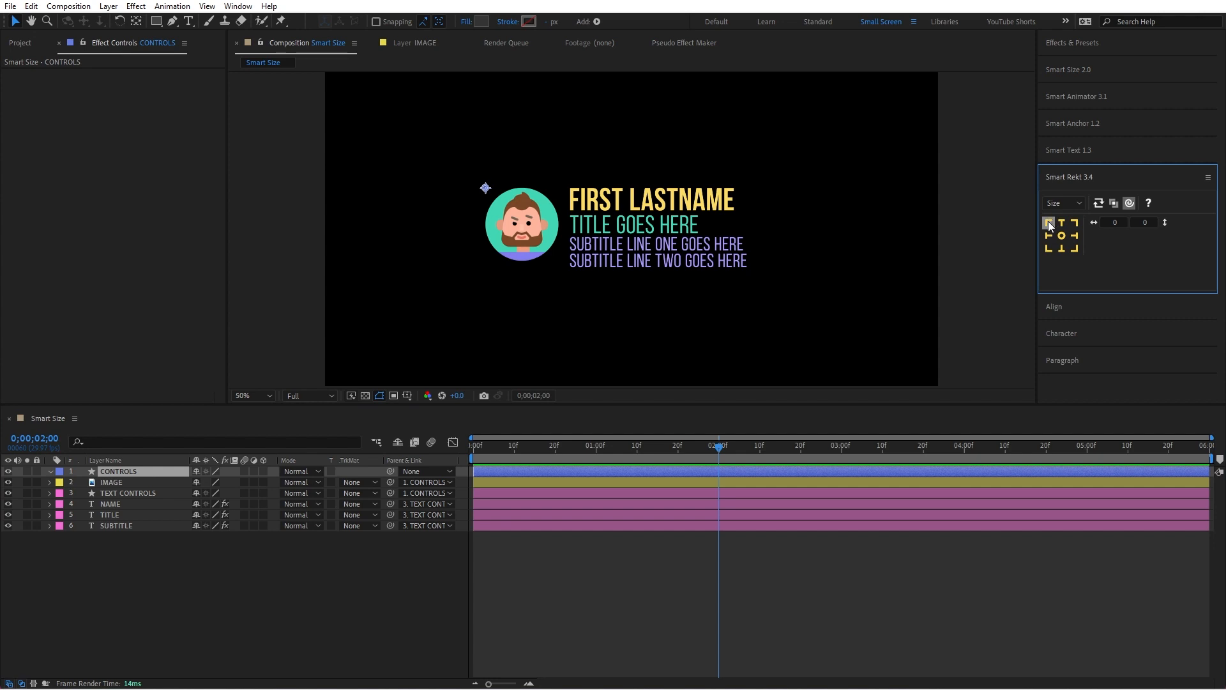
{"action": "left_click", "coordinate": [1049, 223]}
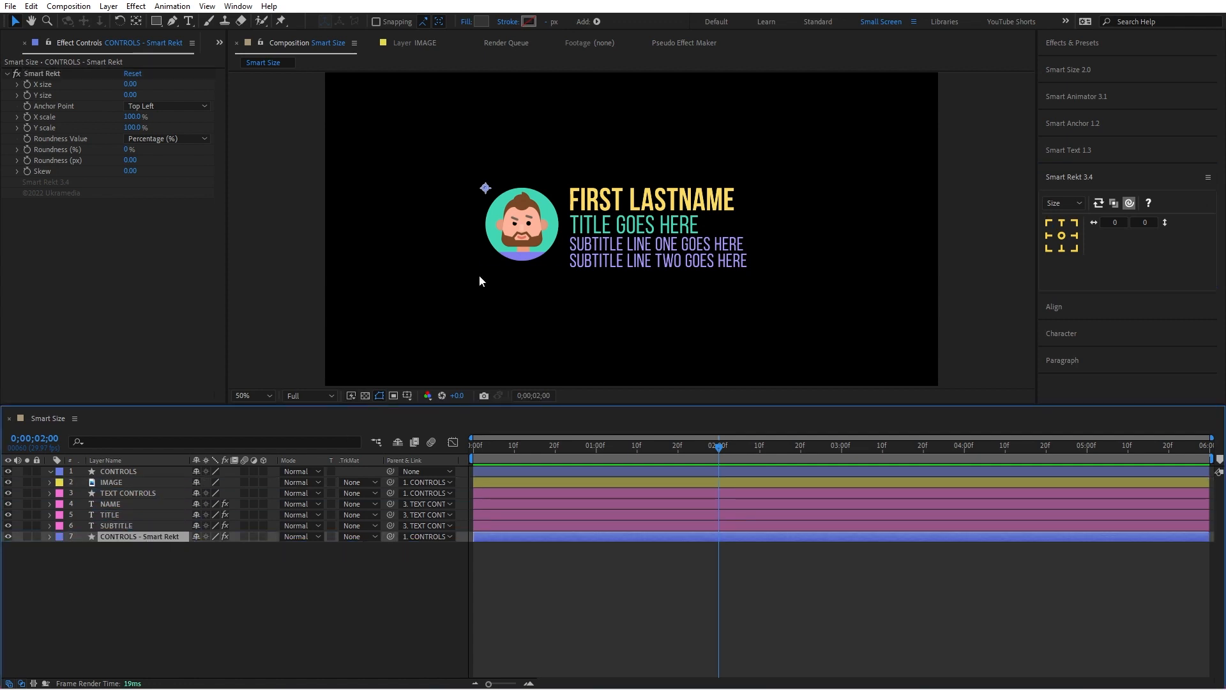
{"action": "left_click", "coordinate": [118, 471]}
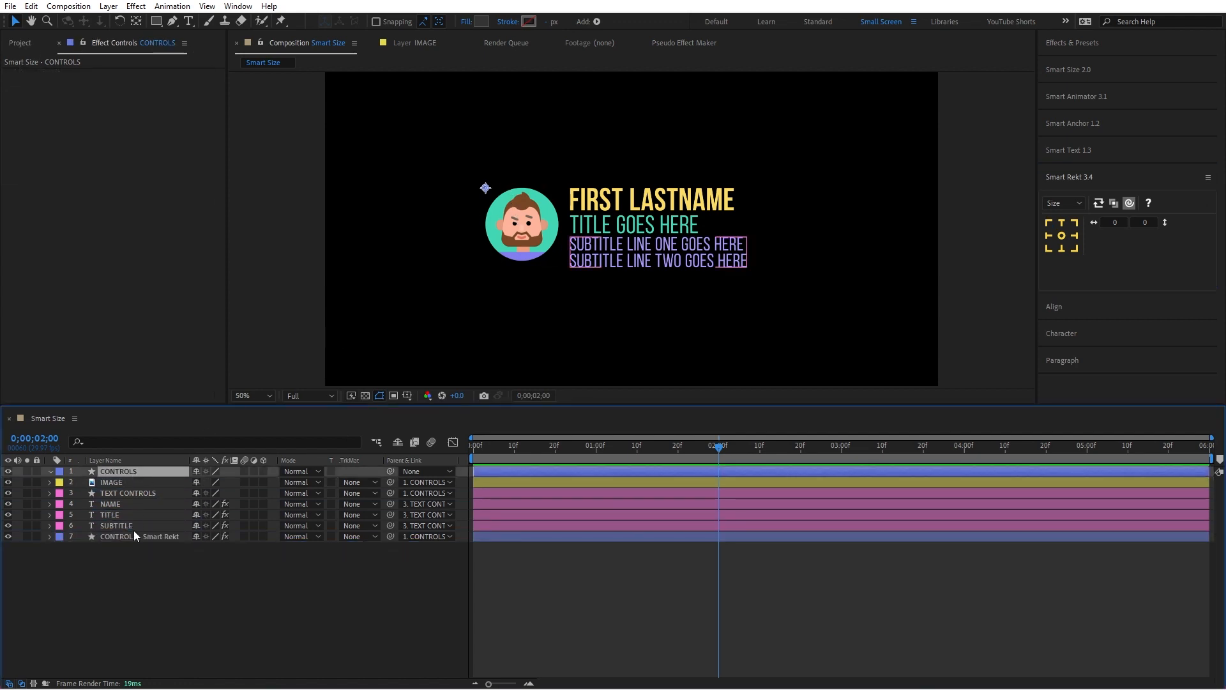
{"action": "left_click", "coordinate": [118, 536]}
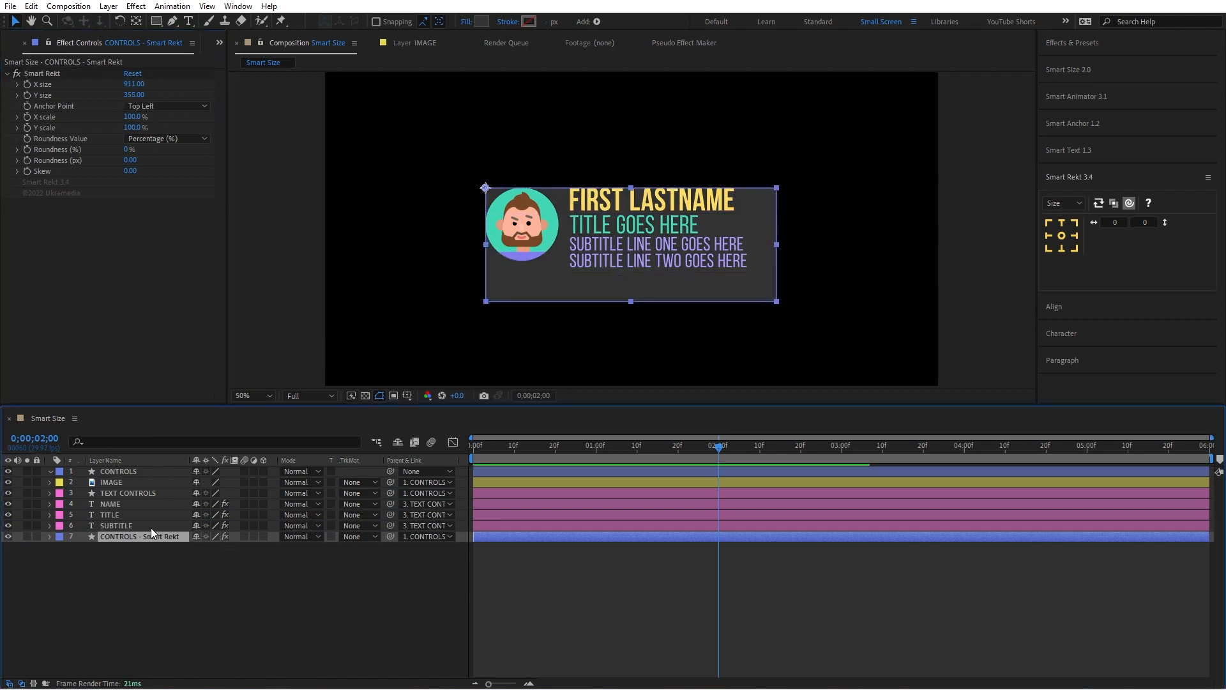
Rename the box layer 'SMART REKT' and reveal its 911 by 355 X and Y size properties
{"action": "double_click", "coordinate": [142, 537]}
{"action": "type", "text": "SMART REKT"}
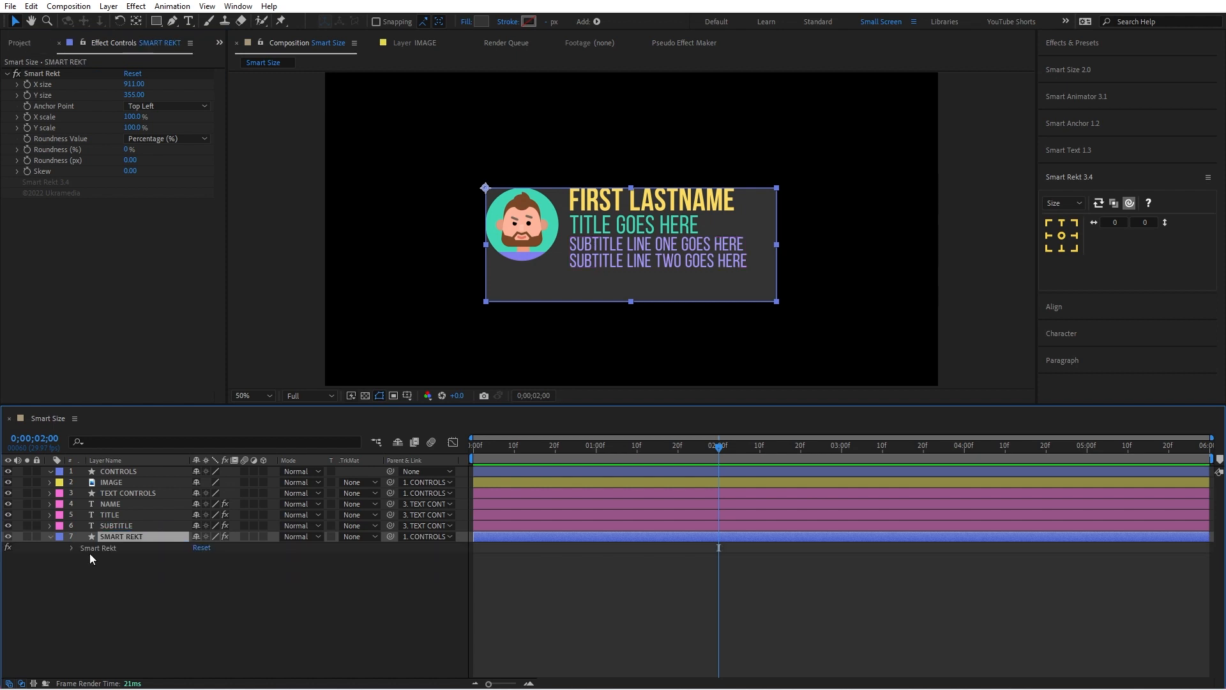
{"action": "left_click", "coordinate": [50, 536]}
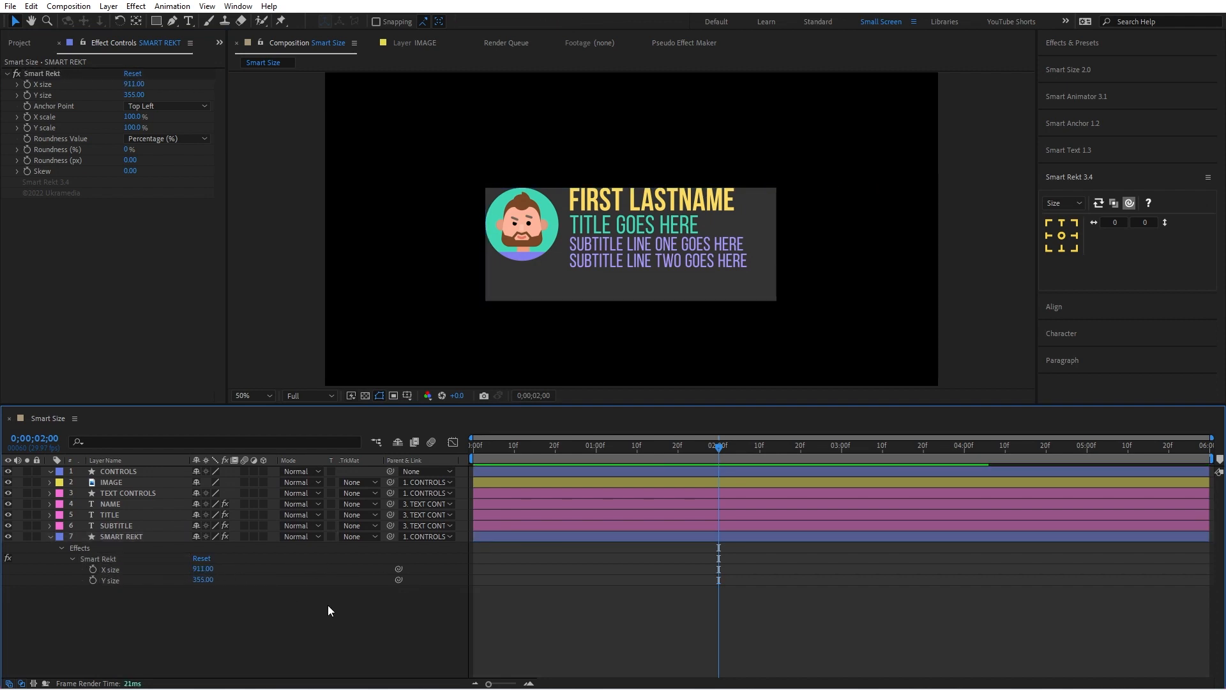
{"action": "left_click", "coordinate": [121, 536]}
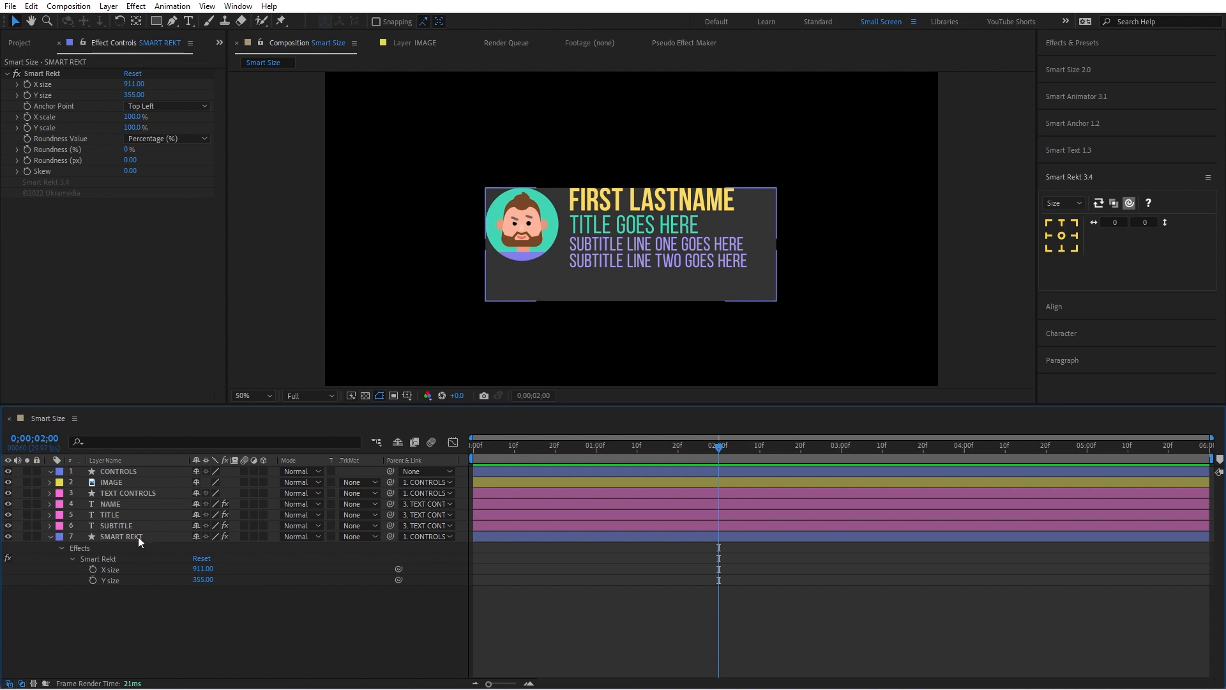
{"action": "left_click", "coordinate": [121, 537]}
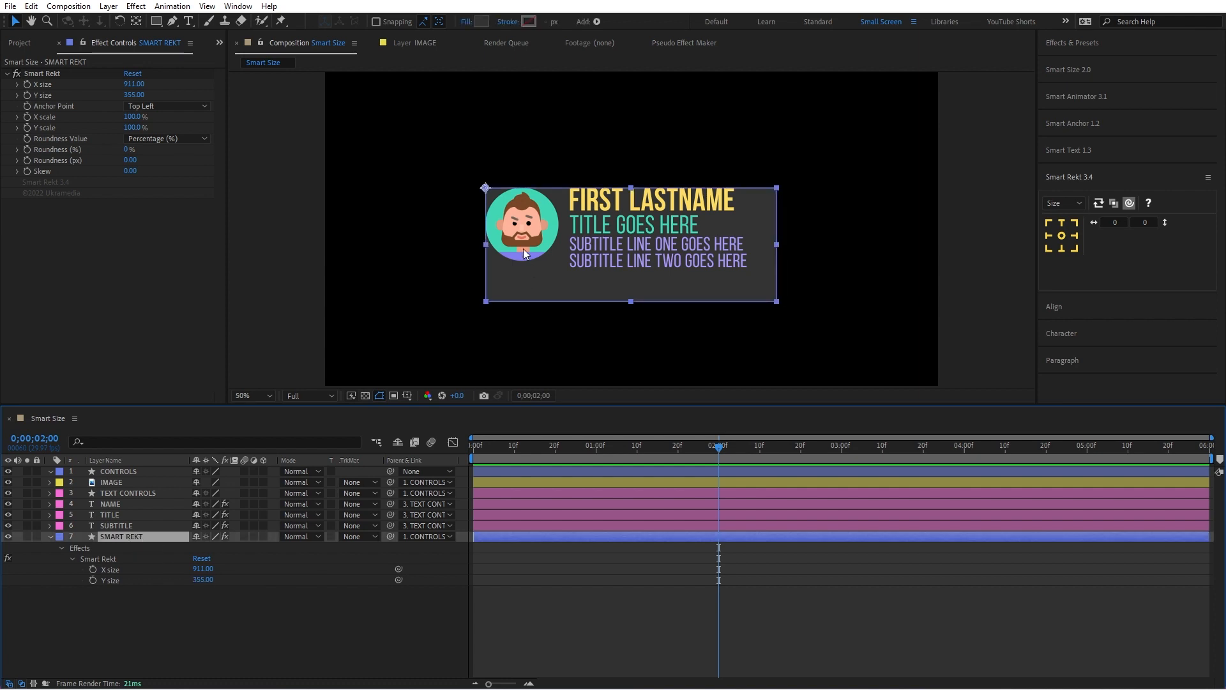
{"action": "mouse_move", "coordinate": [661, 271]}
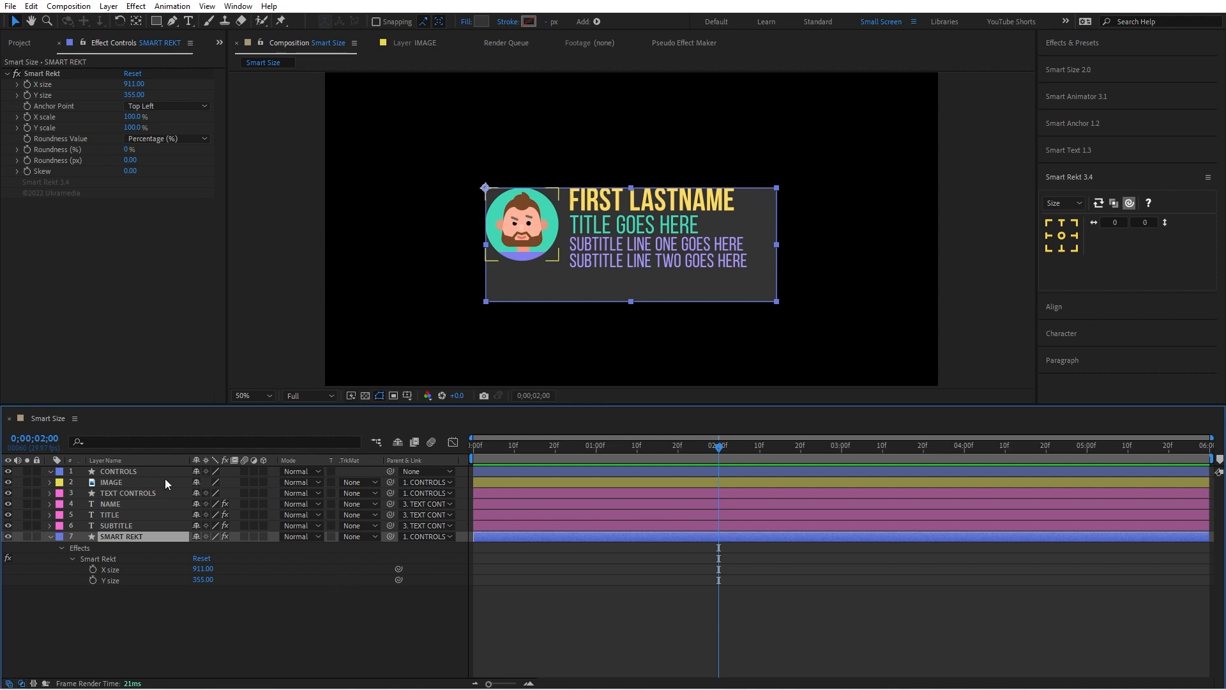
{"action": "mouse_move", "coordinate": [1093, 87]}
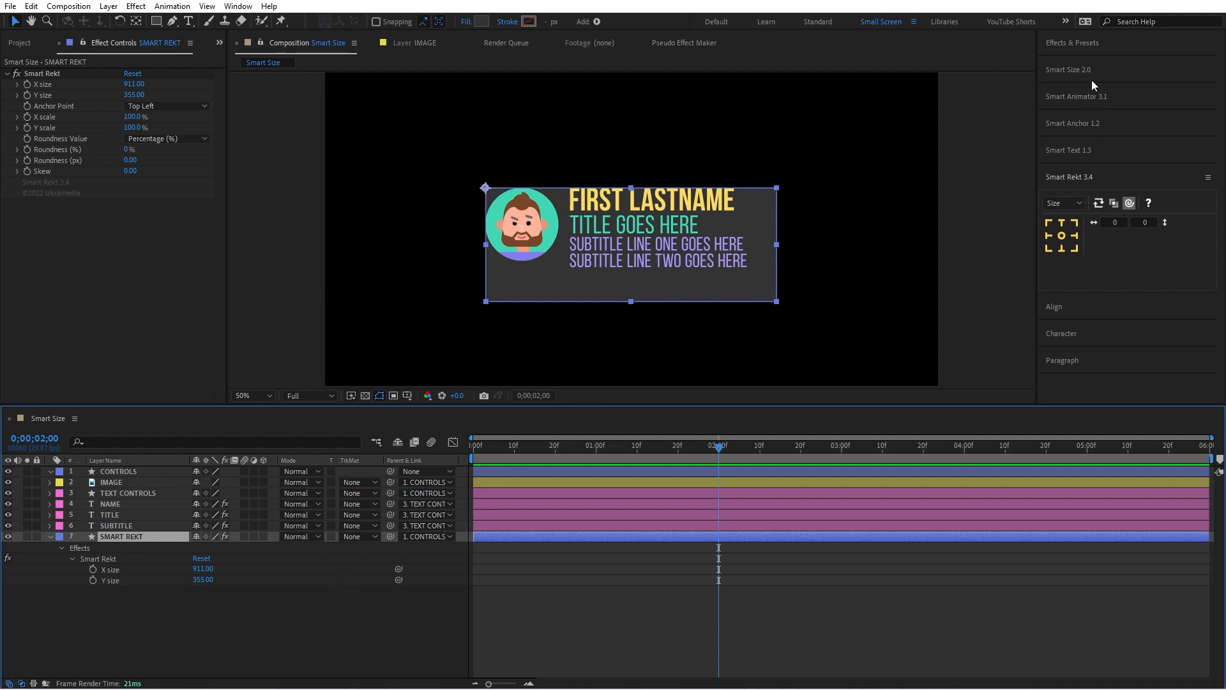
Set Smart Size to Multi Layer Mode with Sum width and height and Underscore prefix
{"action": "left_click", "coordinate": [1068, 69]}
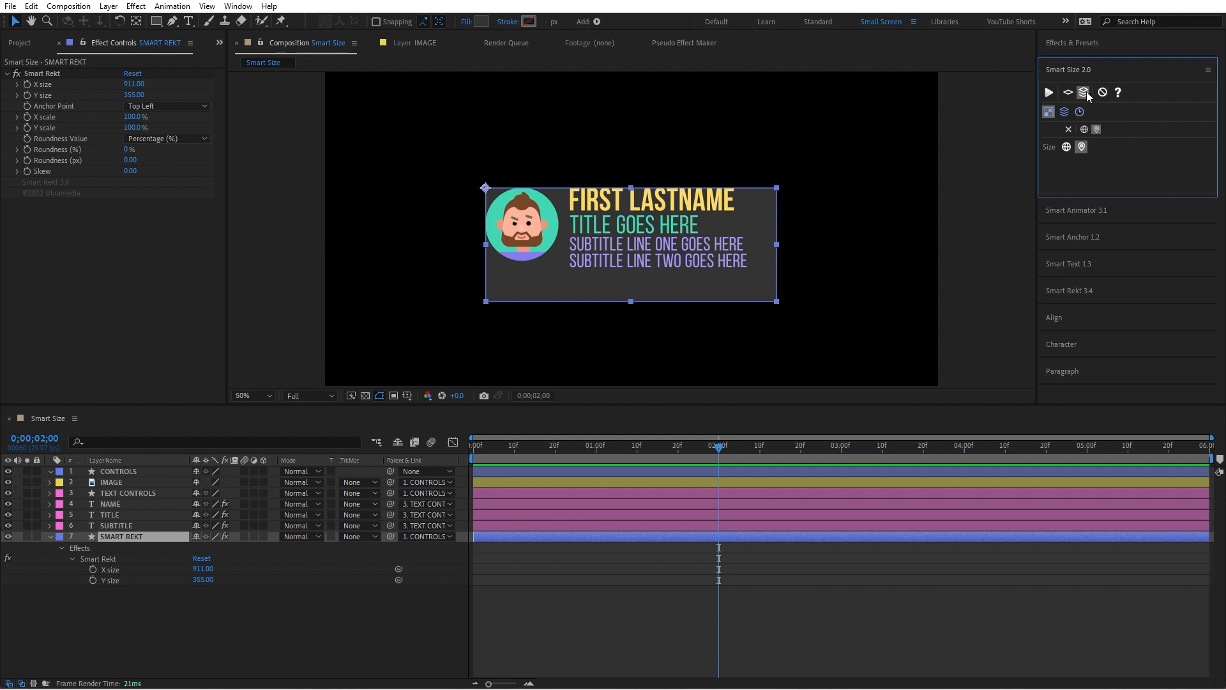
{"action": "mouse_move", "coordinate": [1085, 92]}
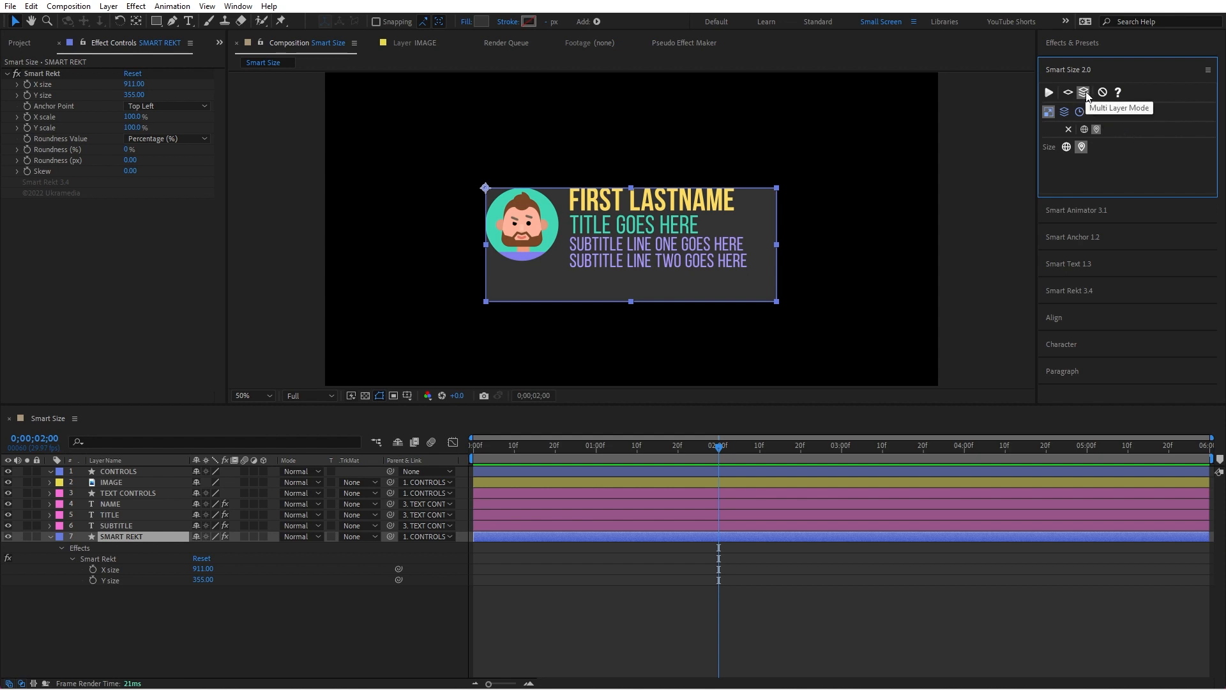
{"action": "mouse_move", "coordinate": [658, 265]}
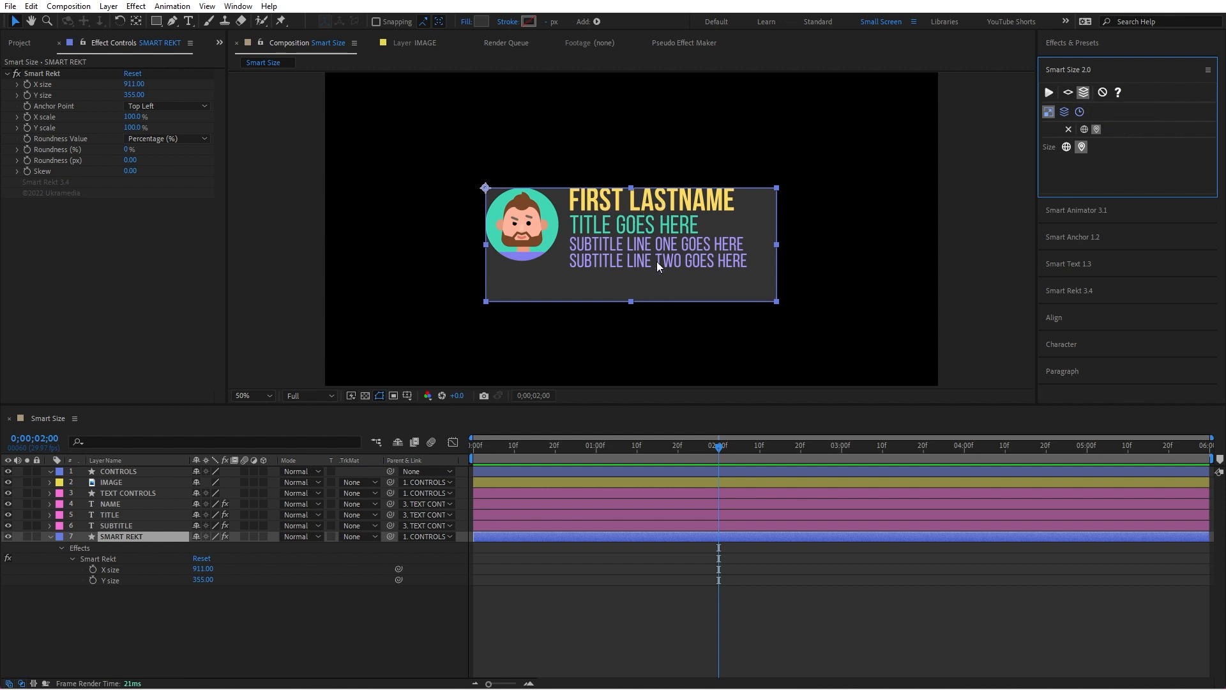
{"action": "mouse_move", "coordinate": [968, 291]}
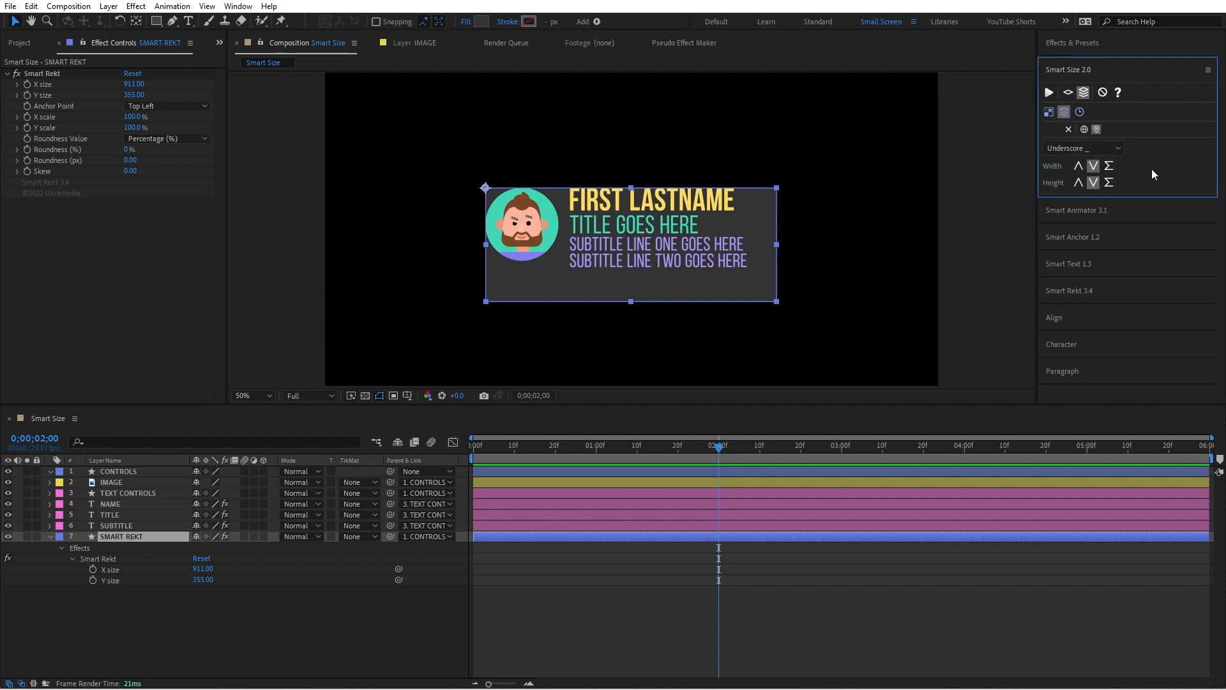
{"action": "mouse_move", "coordinate": [1109, 182]}
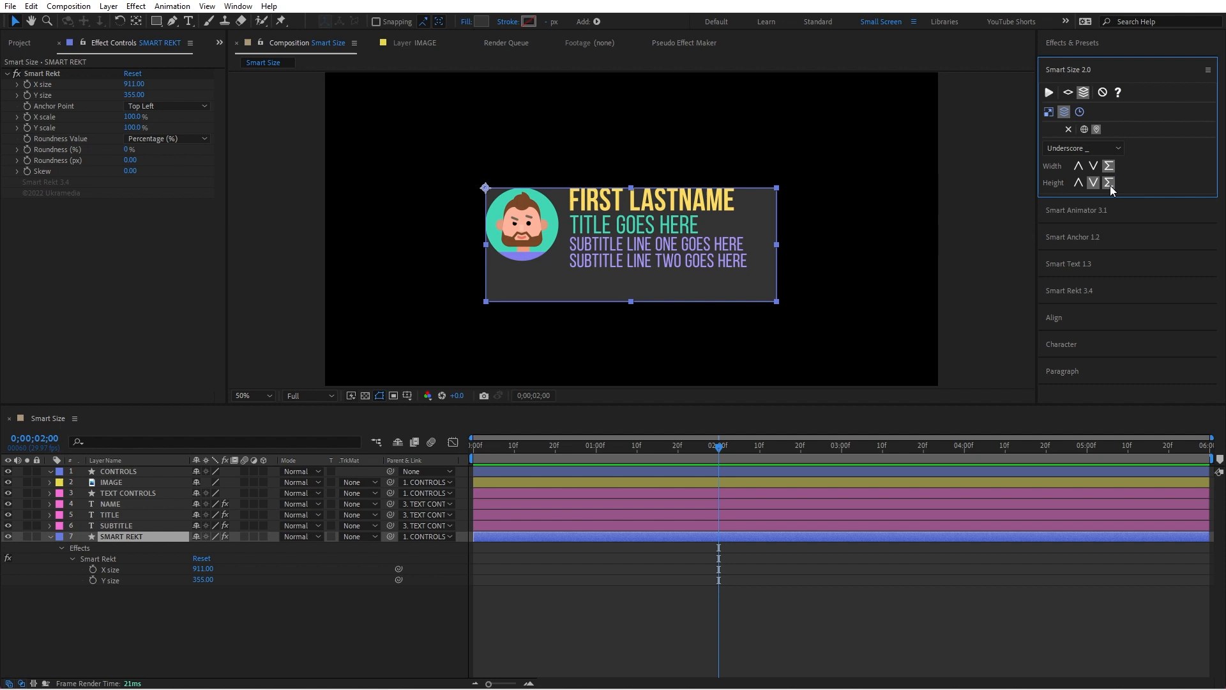
{"action": "mouse_move", "coordinate": [801, 276]}
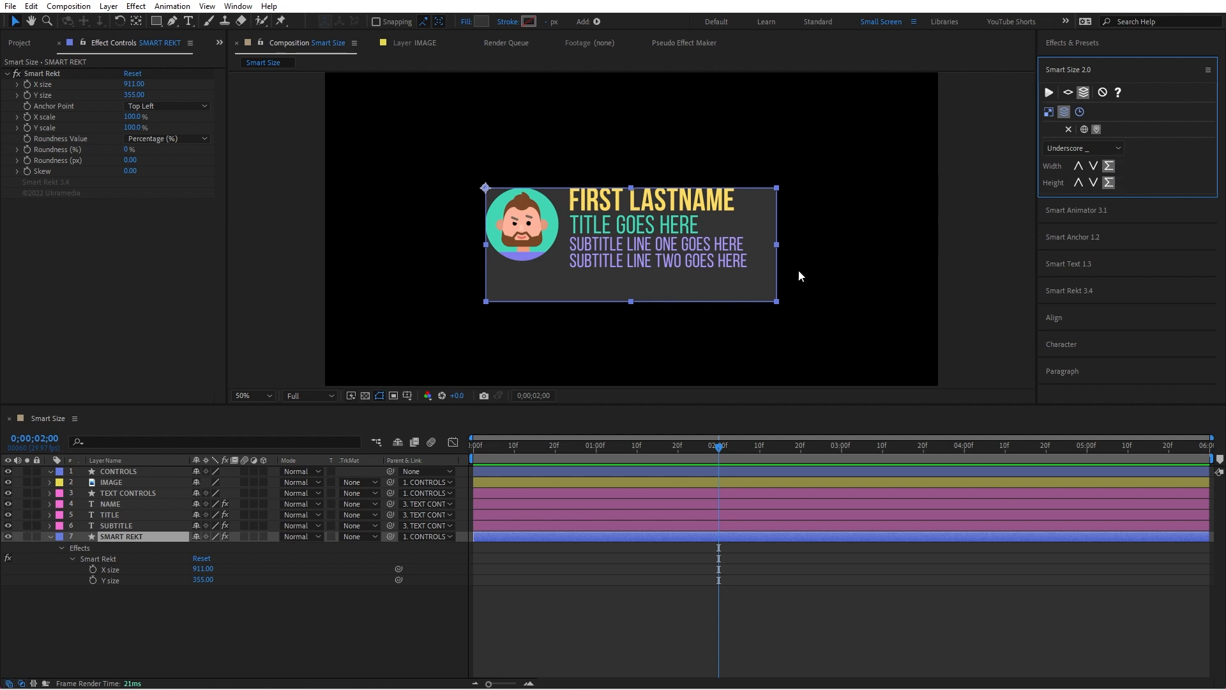
{"action": "left_click", "coordinate": [1082, 148]}
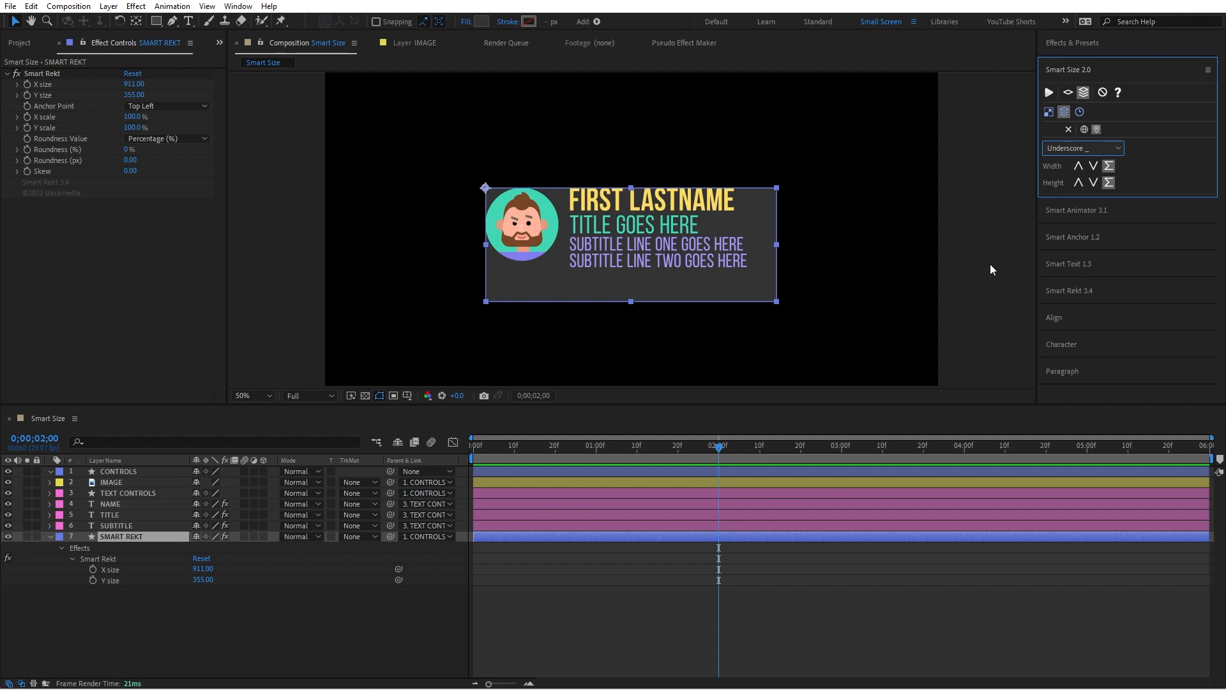
{"action": "left_click", "coordinate": [117, 471]}
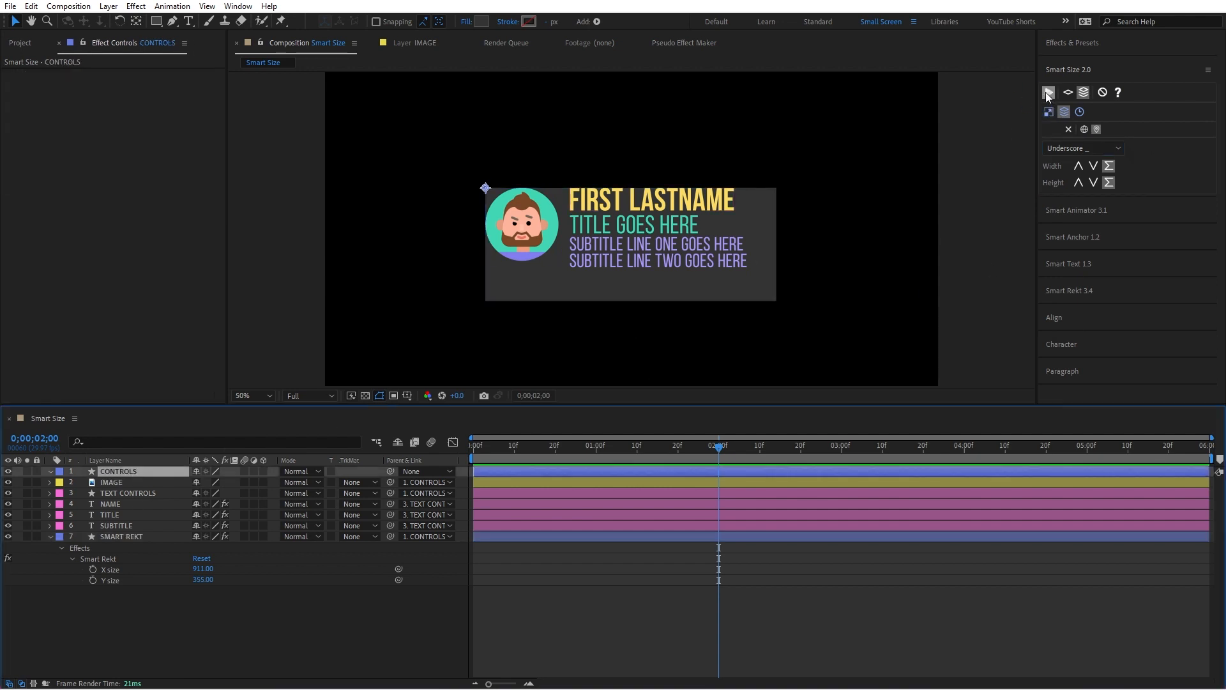
Apply Smart Size - Multi to CONTROLS and rename the avatar layer '_IMAGE' for 229 × 229
{"action": "left_click", "coordinate": [1048, 92]}
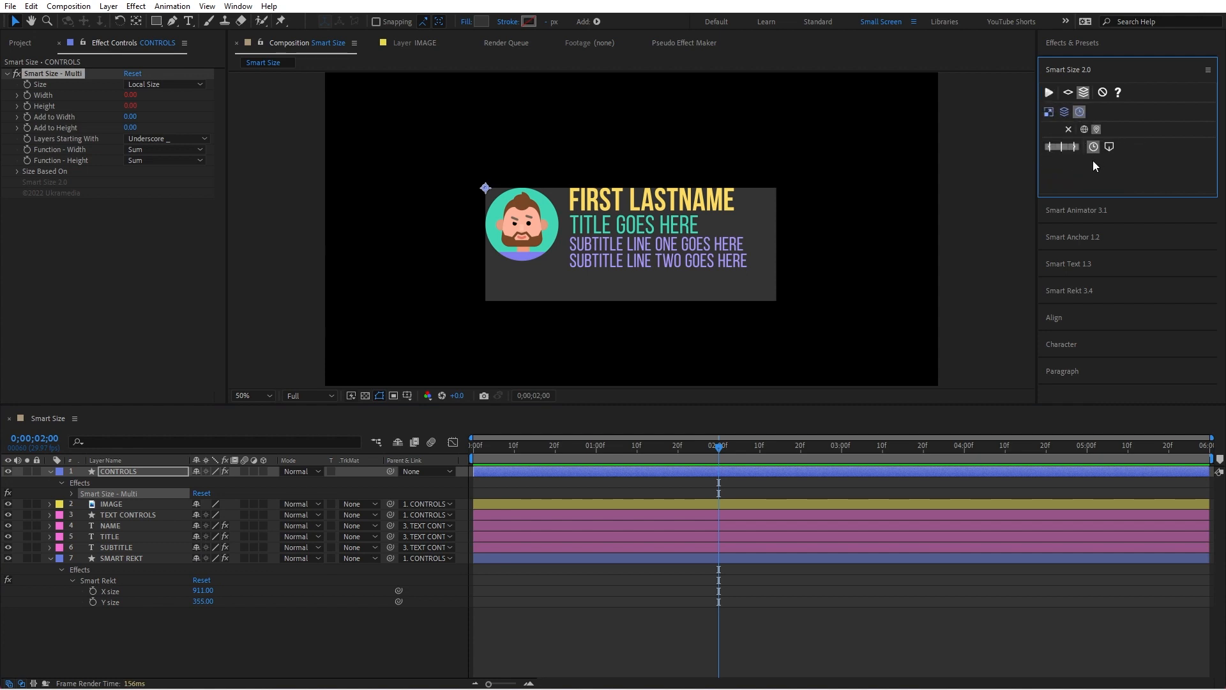
{"action": "mouse_move", "coordinate": [1062, 147]}
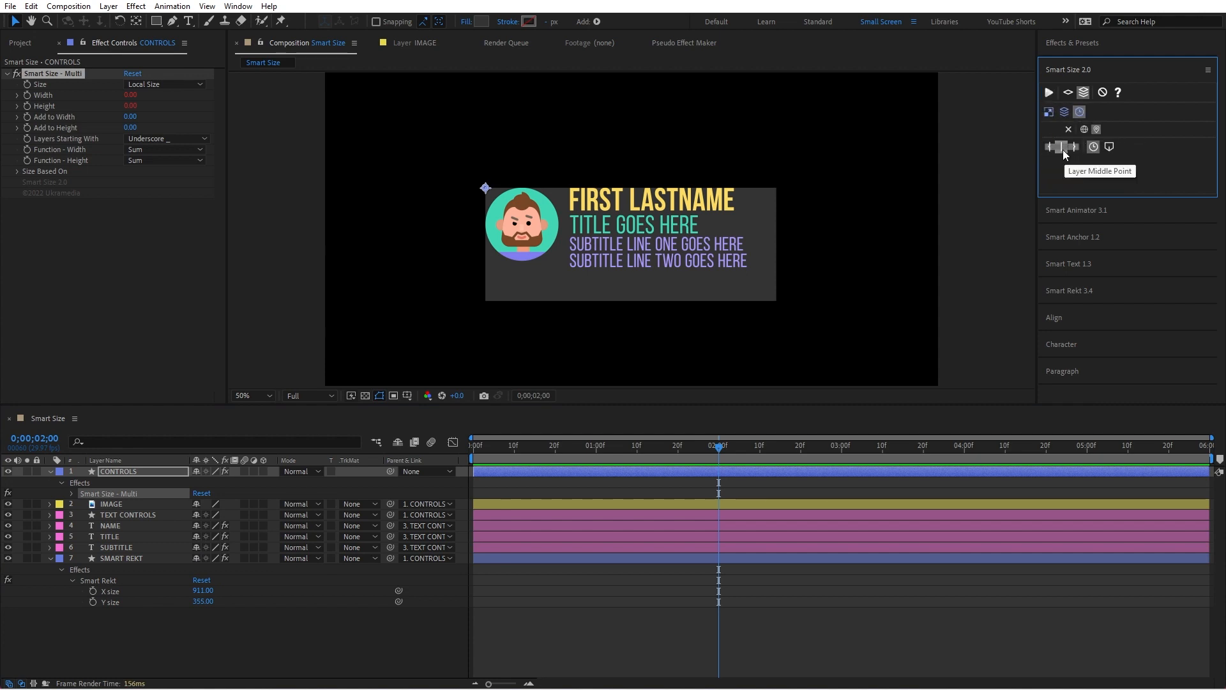
{"action": "mouse_move", "coordinate": [850, 473]}
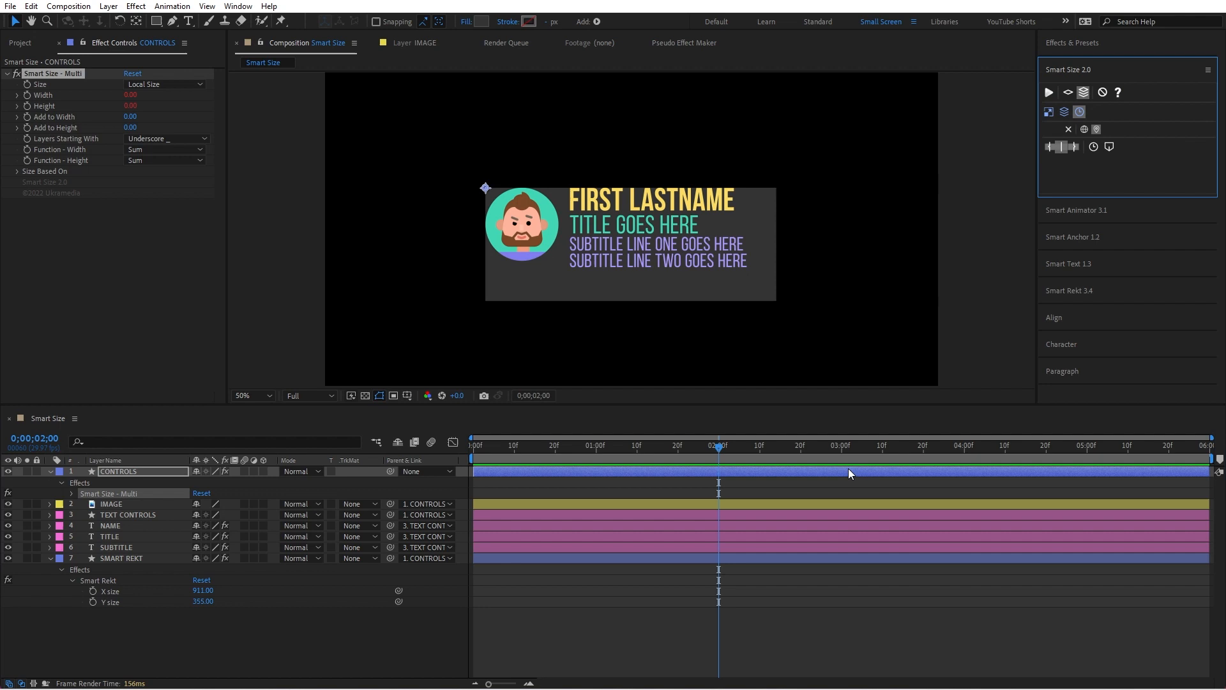
{"action": "mouse_move", "coordinate": [872, 470]}
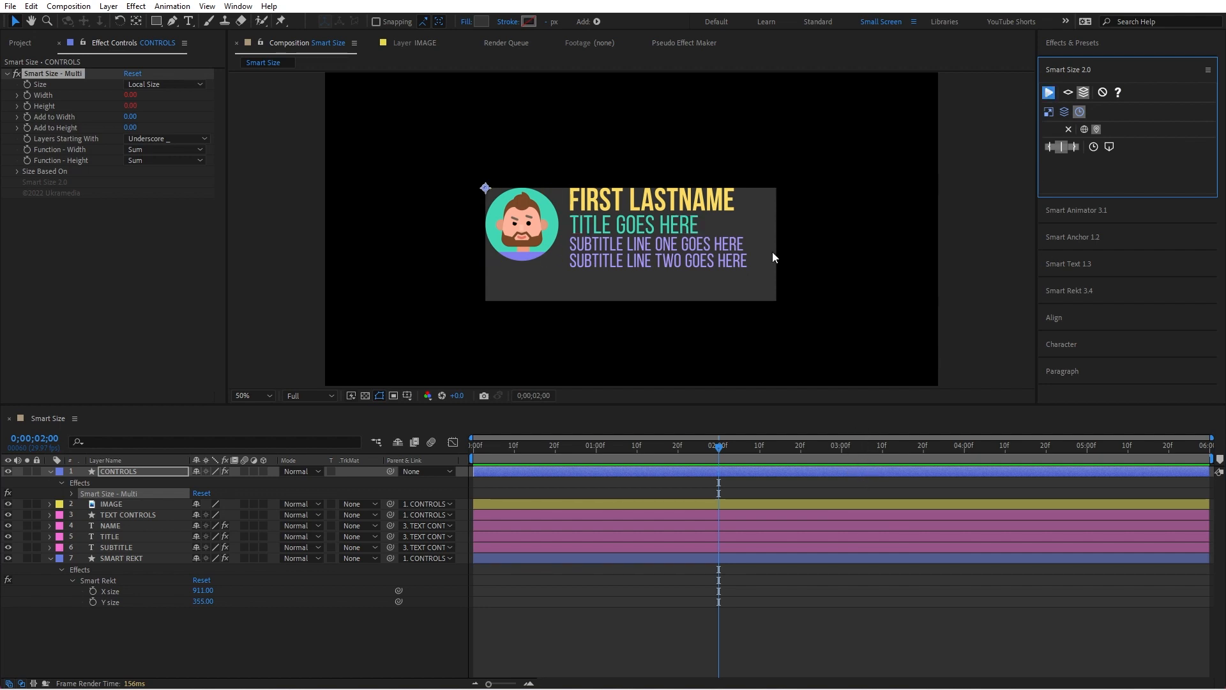
{"action": "mouse_move", "coordinate": [217, 125]}
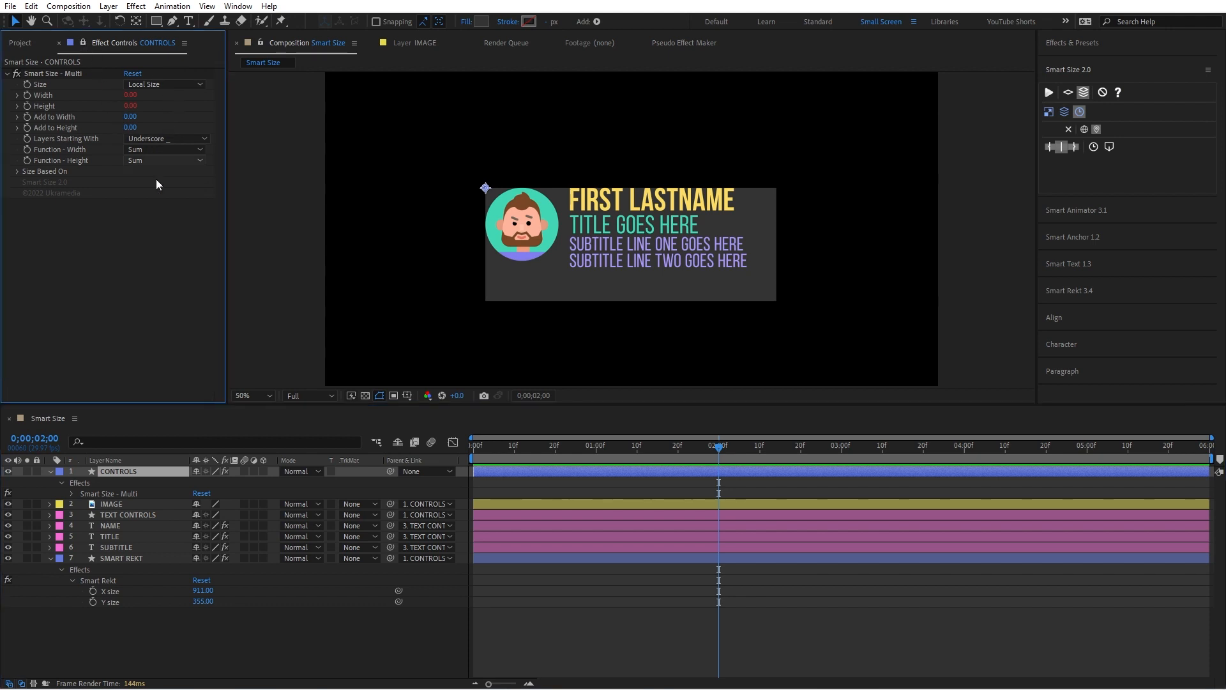
{"action": "left_click", "coordinate": [111, 503]}
{"action": "type", "text": "_"}
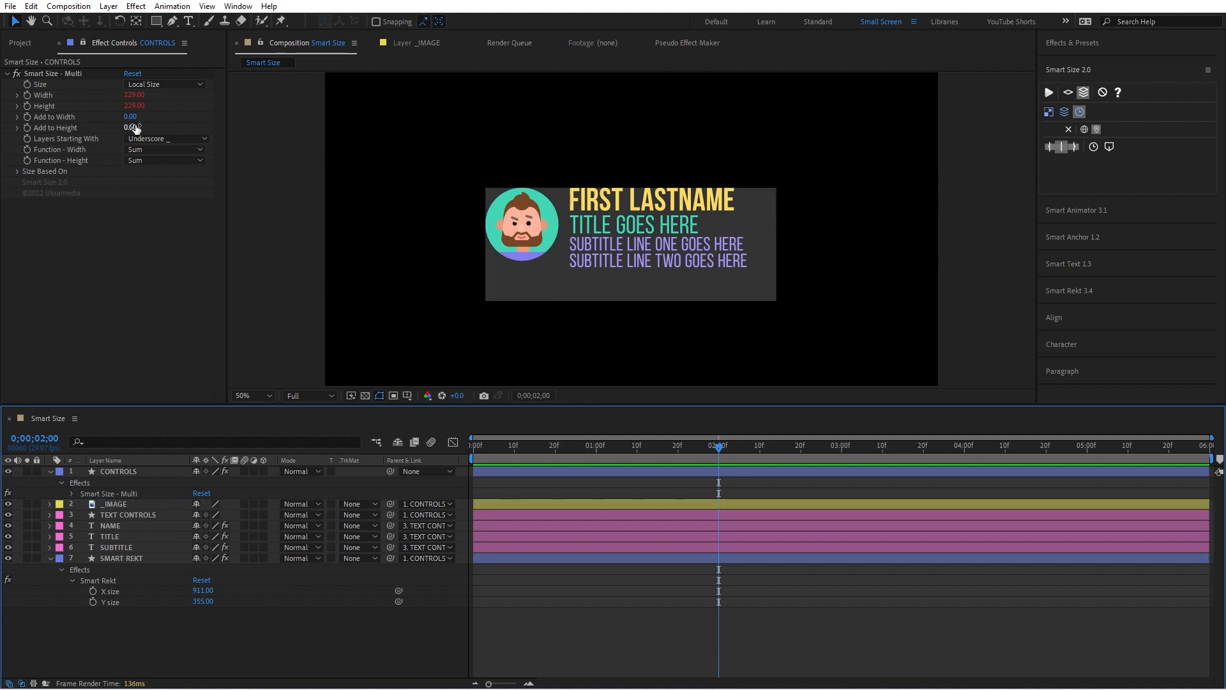
Prefix NAME, TITLE and SUBTITLE with underscores so the box fits at 818.25 × 249.20
{"action": "left_click", "coordinate": [110, 525]}
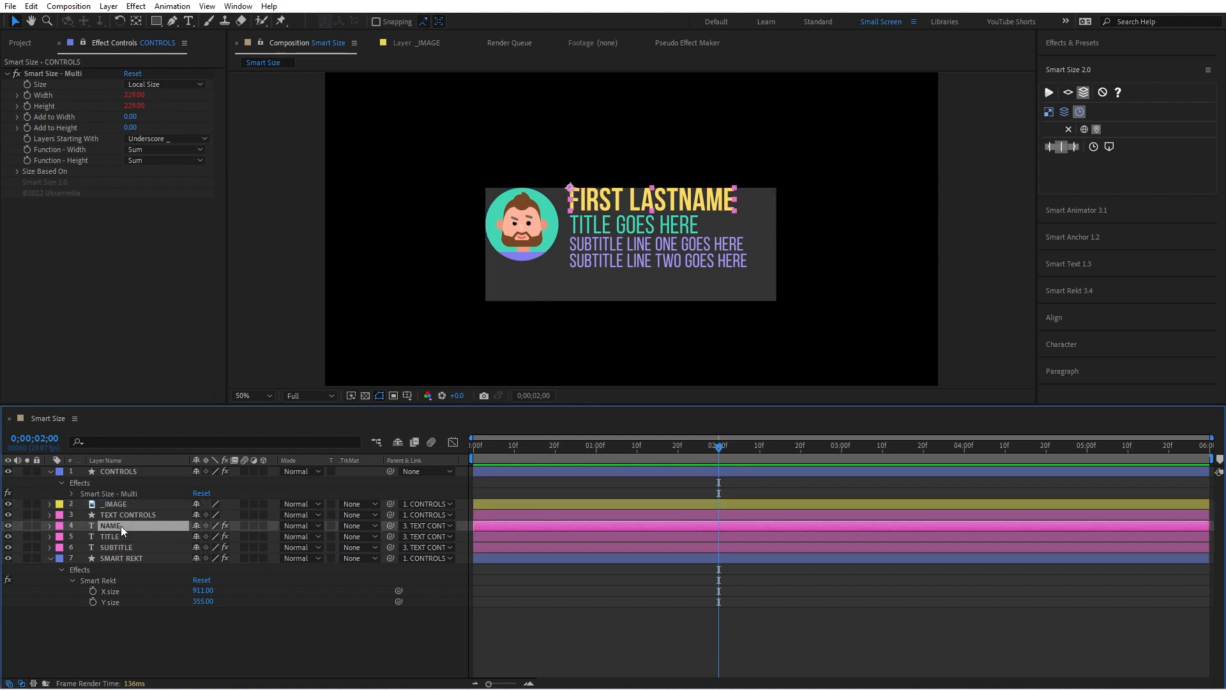
{"action": "double_click", "coordinate": [112, 525]}
{"action": "type", "text": "_"}
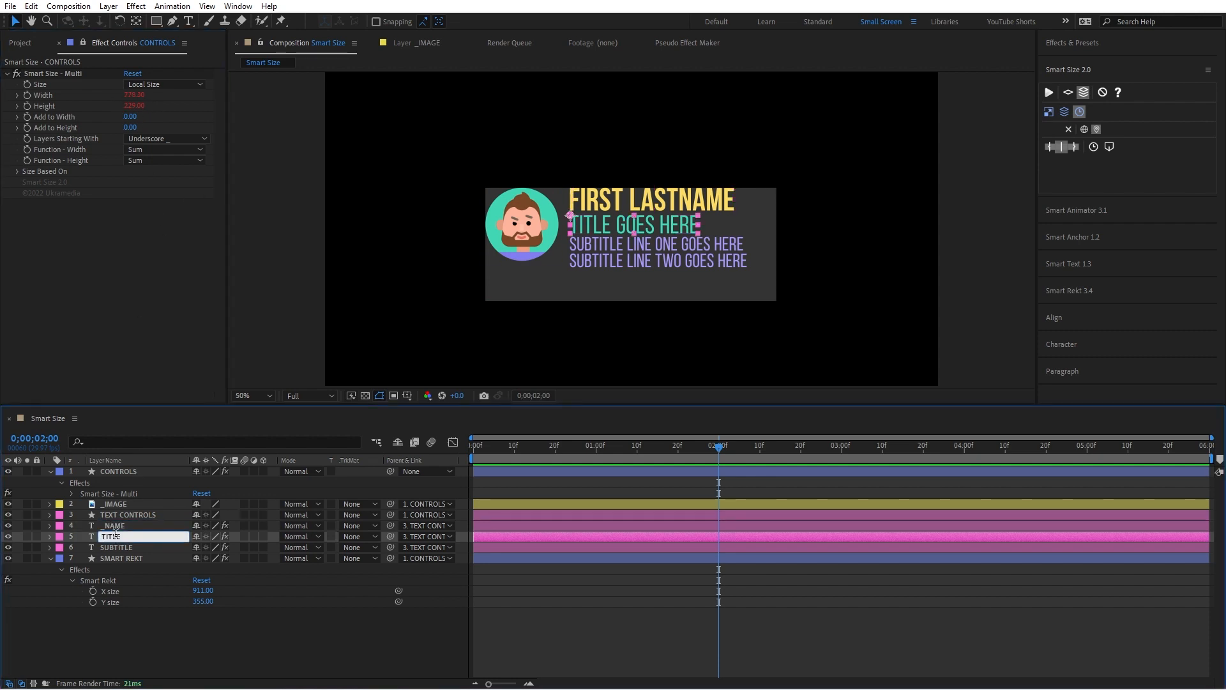
{"action": "left_click", "coordinate": [117, 547]}
{"action": "type", "text": "_"}
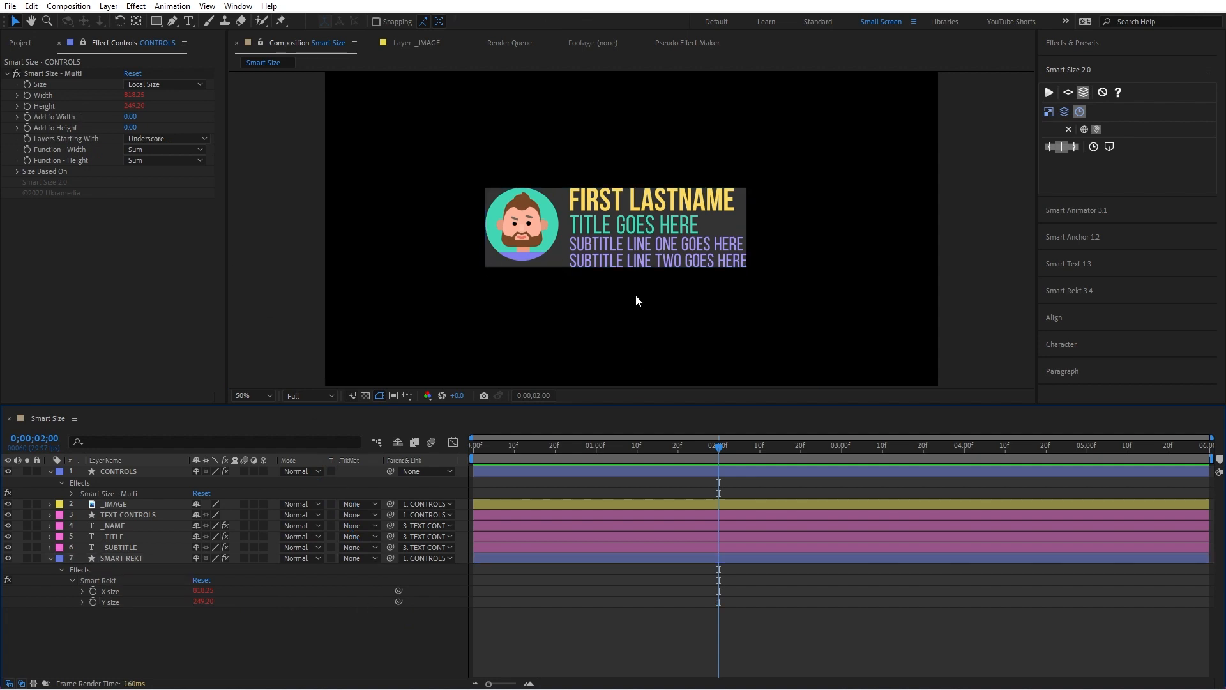
{"action": "left_click", "coordinate": [118, 547]}
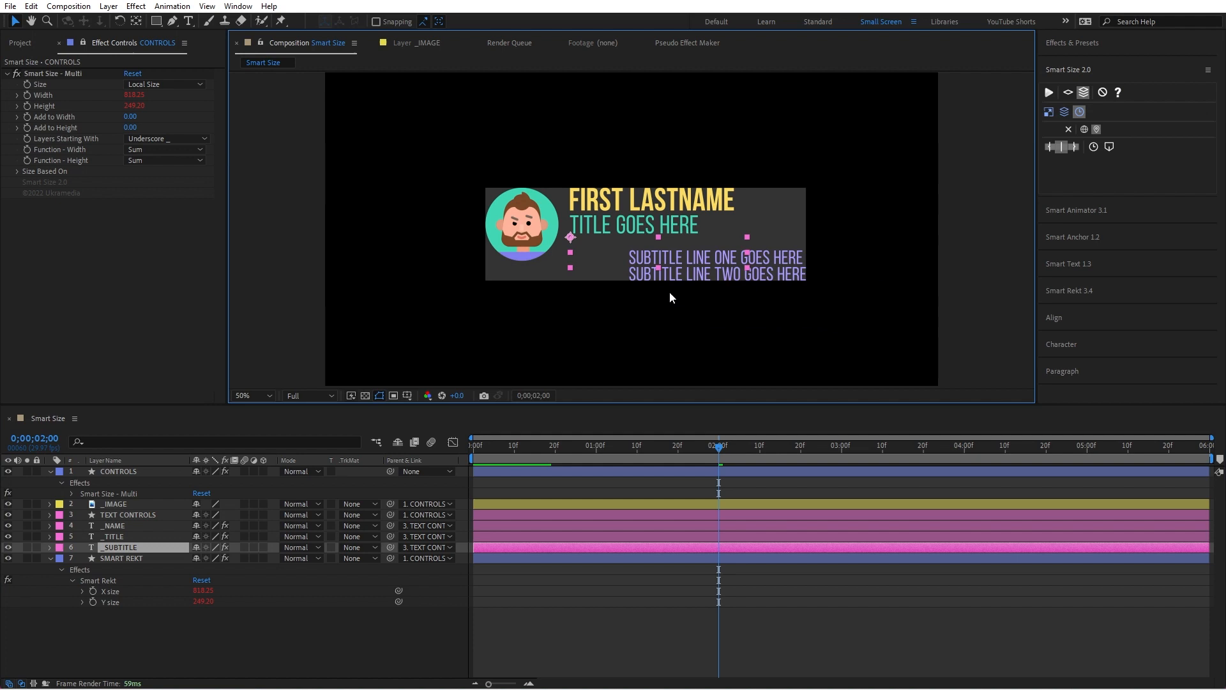
Show the Project panel and rename the controls layer to '__CONTROLS'
{"action": "left_click", "coordinate": [21, 42]}
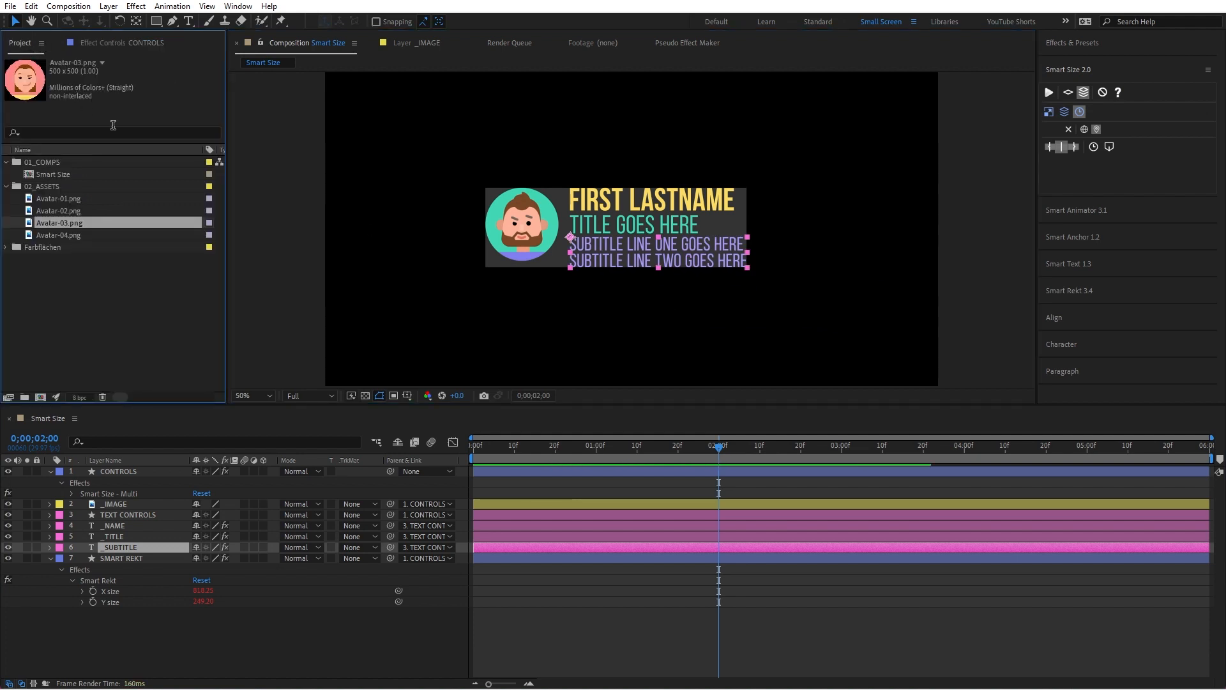
{"action": "left_click", "coordinate": [59, 234]}
{"action": "type", "text": "__"}
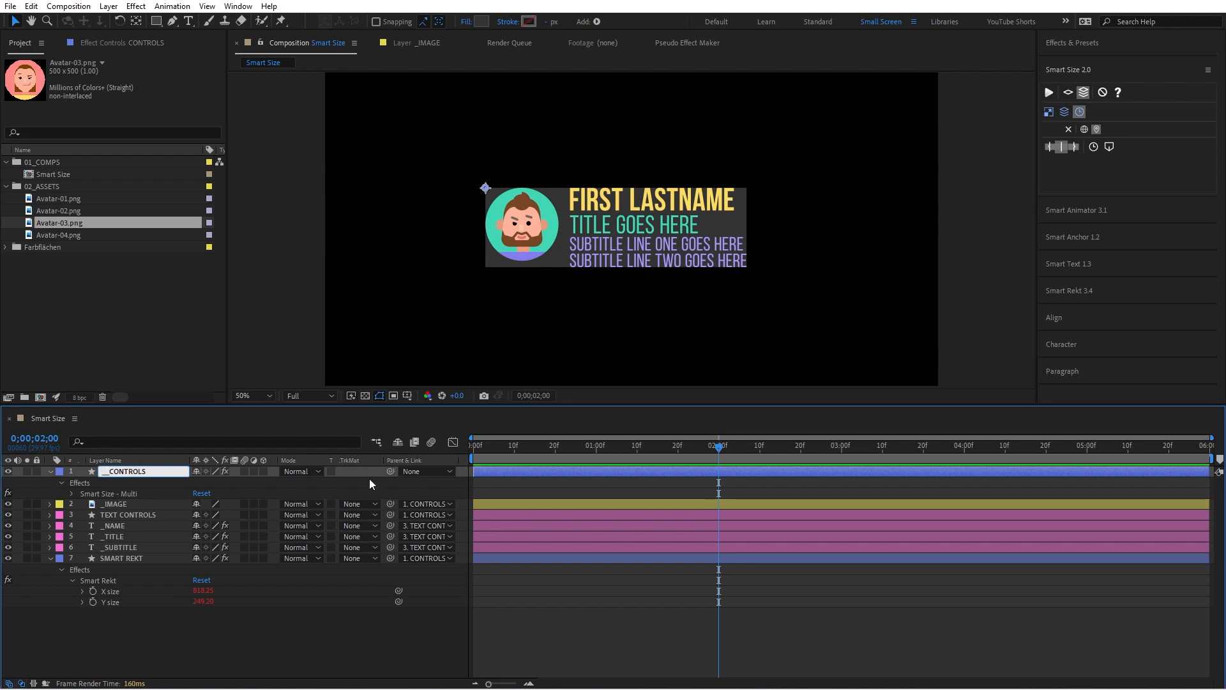
Commit the __CONTROLS rename and delete the stray Shape Layer 1
{"action": "left_click", "coordinate": [125, 471]}
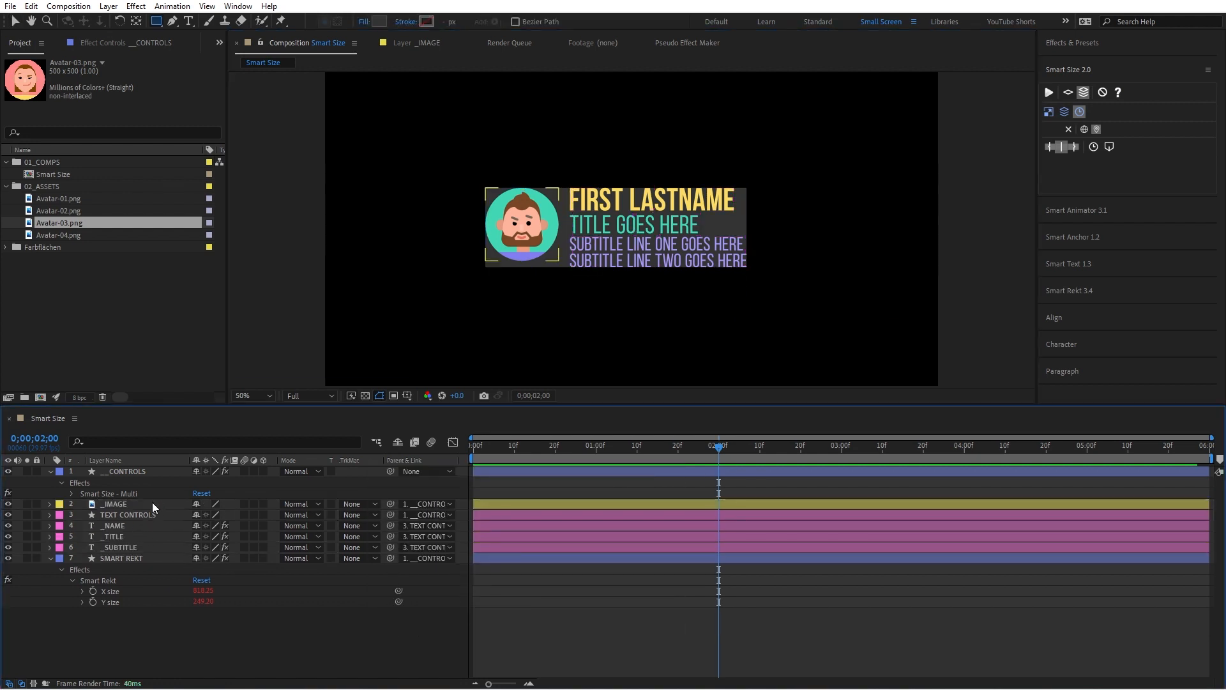
{"action": "left_click", "coordinate": [113, 504]}
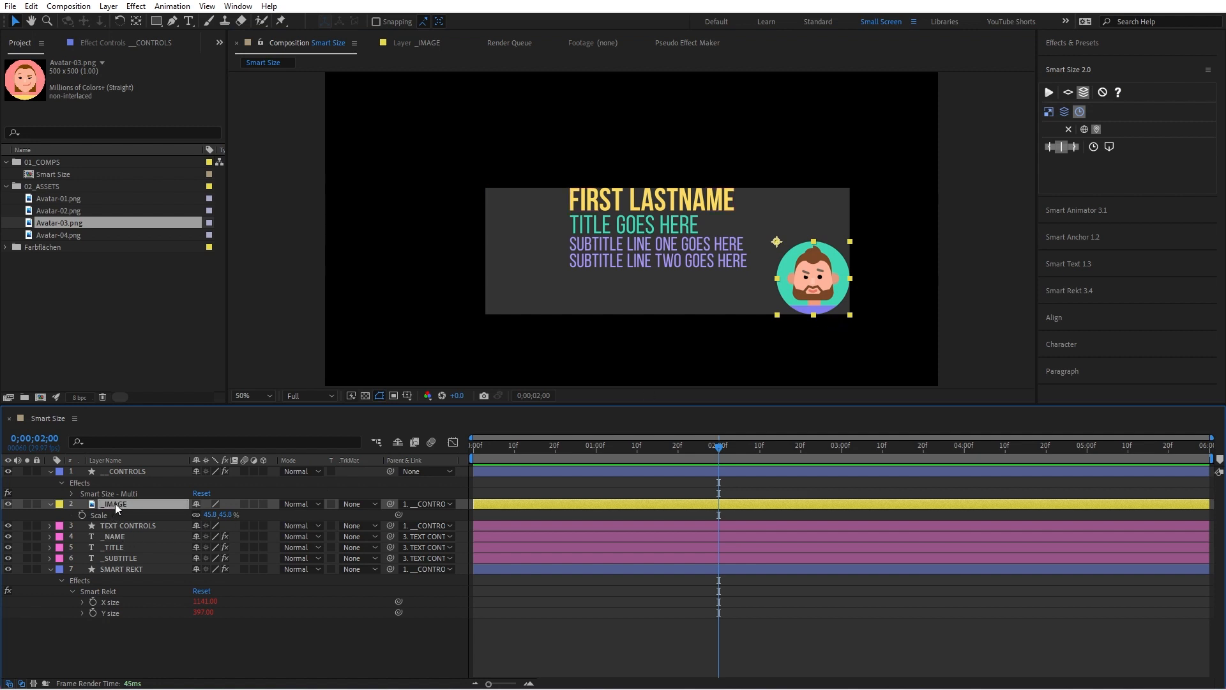
{"action": "double_click", "coordinate": [118, 504]}
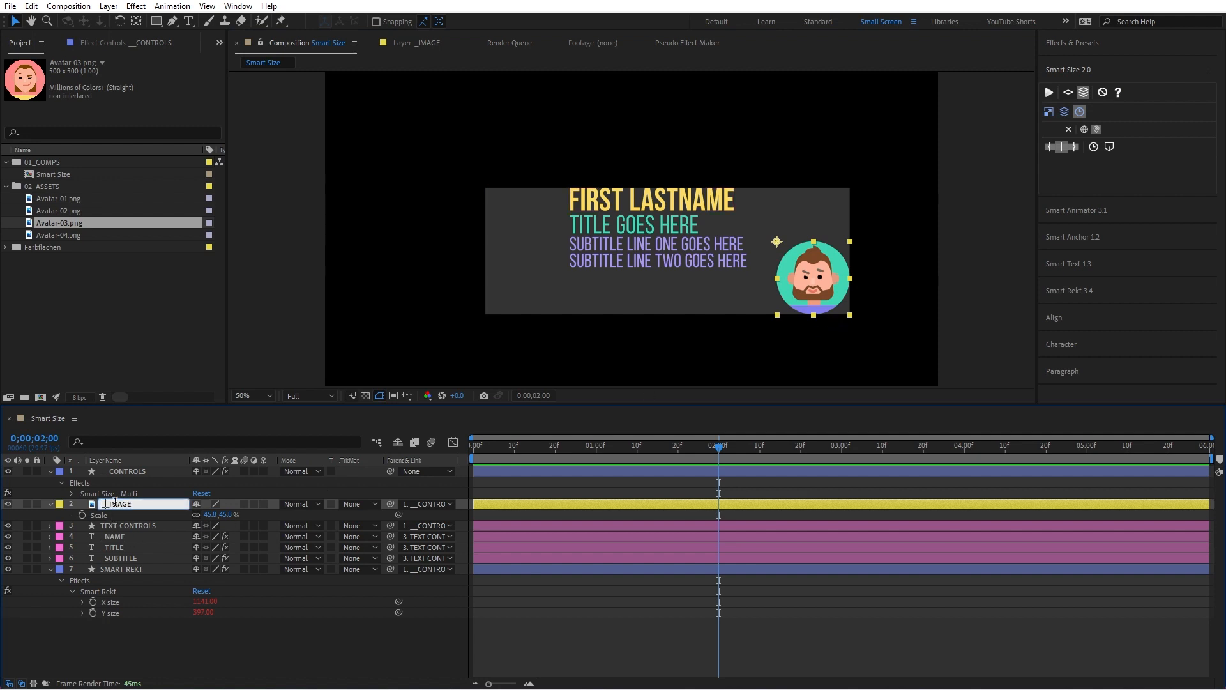
{"action": "double_click", "coordinate": [217, 515]}
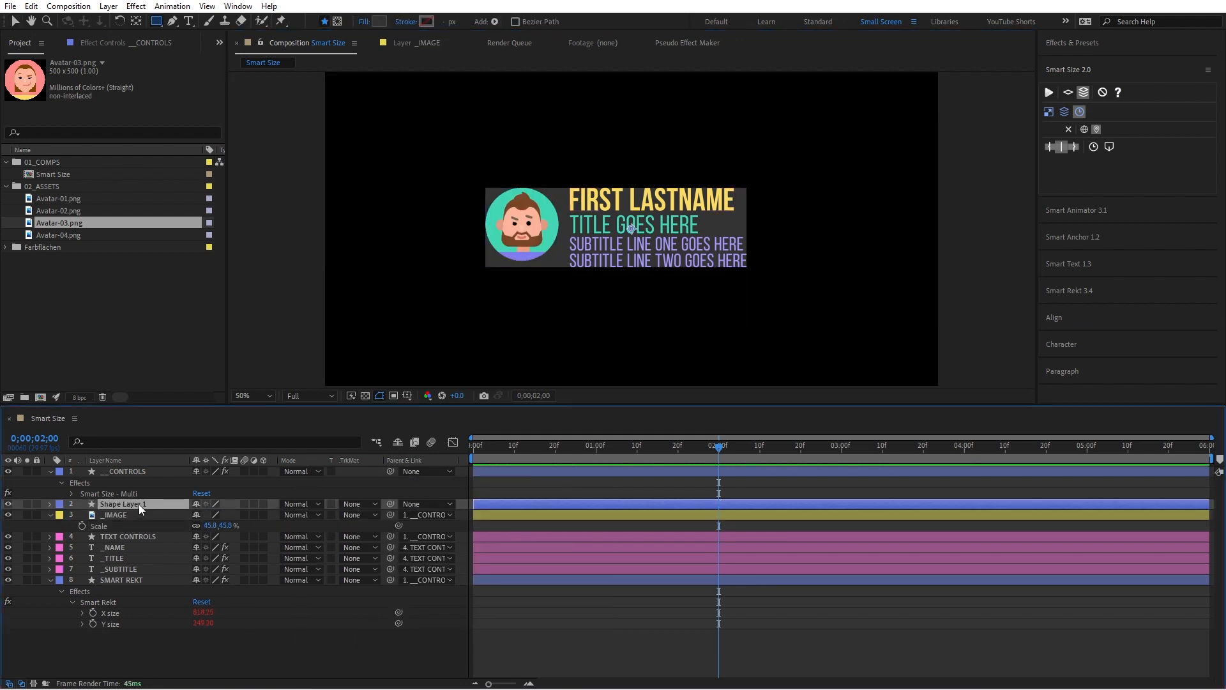
{"action": "double_click", "coordinate": [121, 503]}
{"action": "type", "text": "_"}
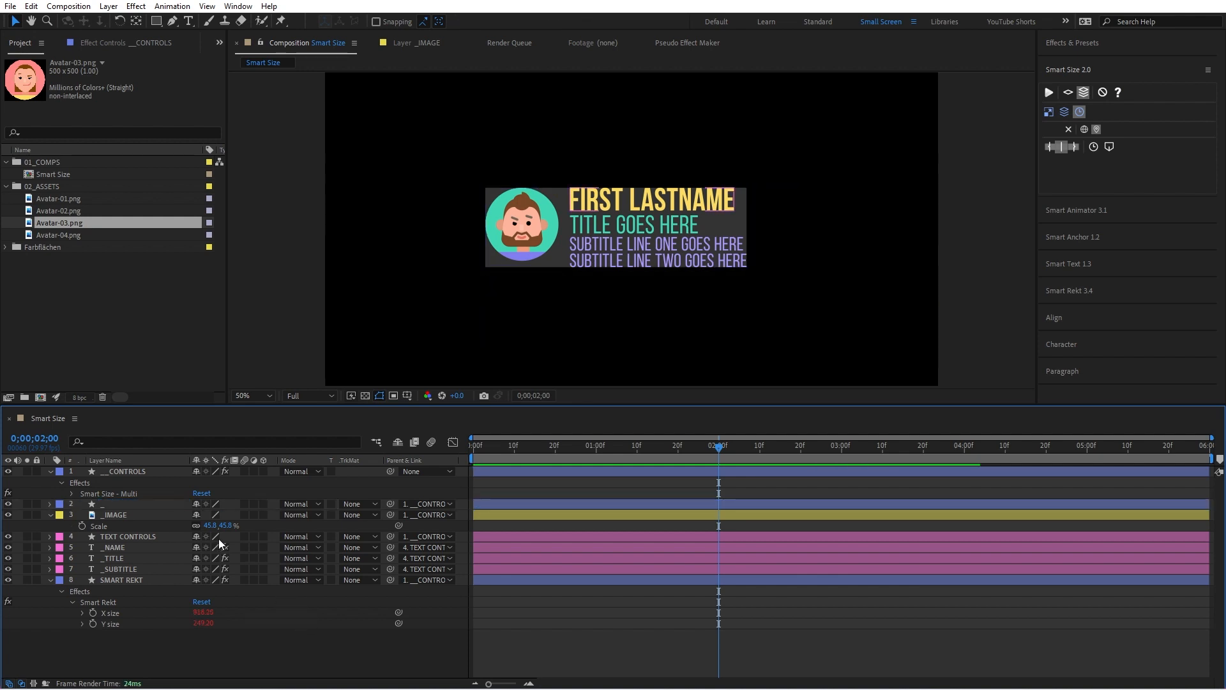
{"action": "left_click", "coordinate": [137, 504]}
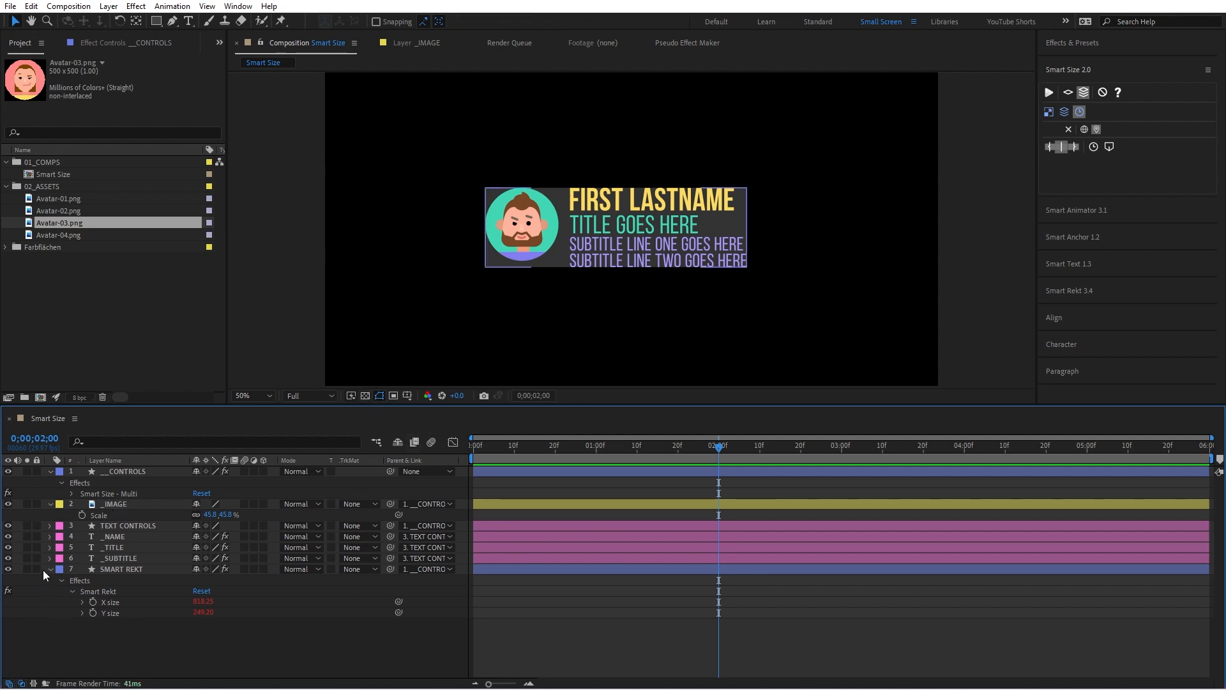
Give SMART REKT's Position the expression 'const x = value[0]; const y = value[1]; [x, y]'
{"action": "left_click", "coordinate": [121, 568]}
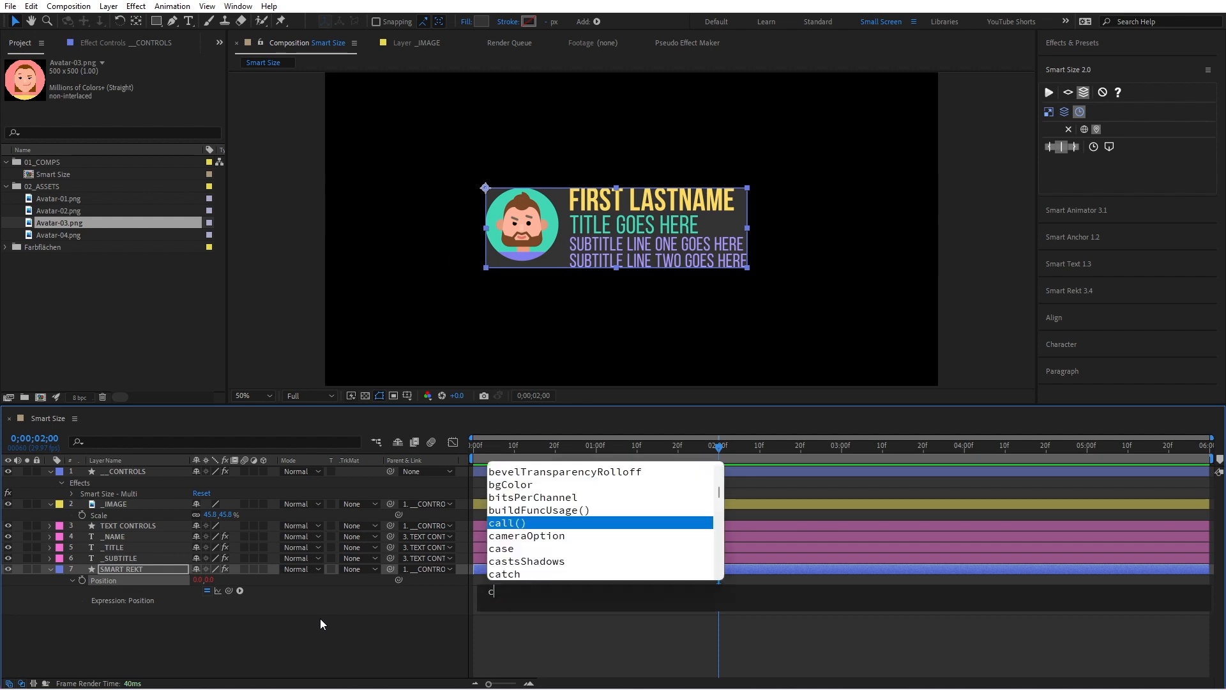
{"action": "type", "text": "const x ="}
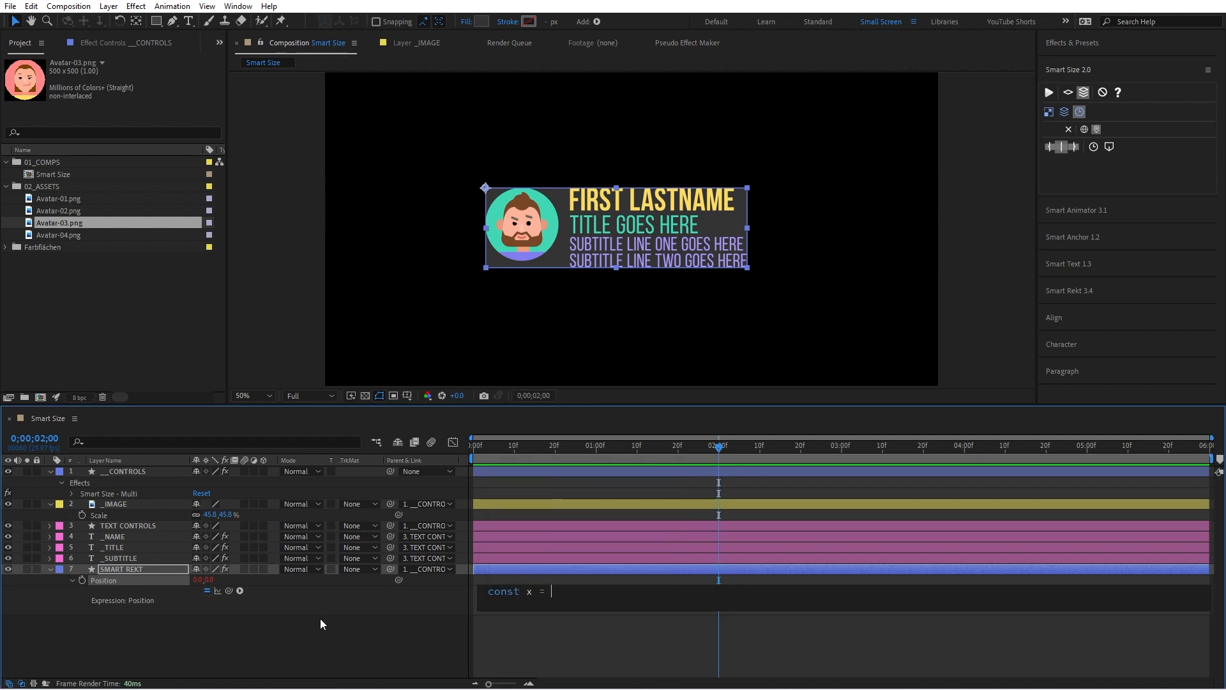
{"action": "type", "text": "value[0];"}
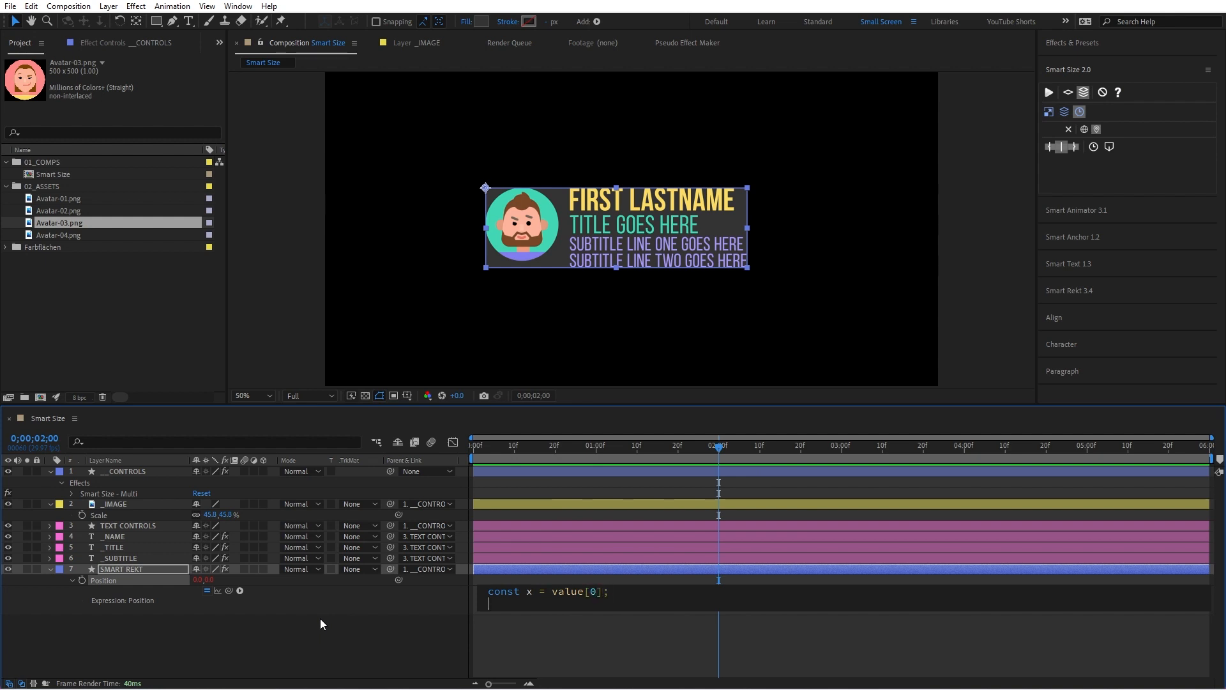
{"action": "type", "text": "const y = value[1];"}
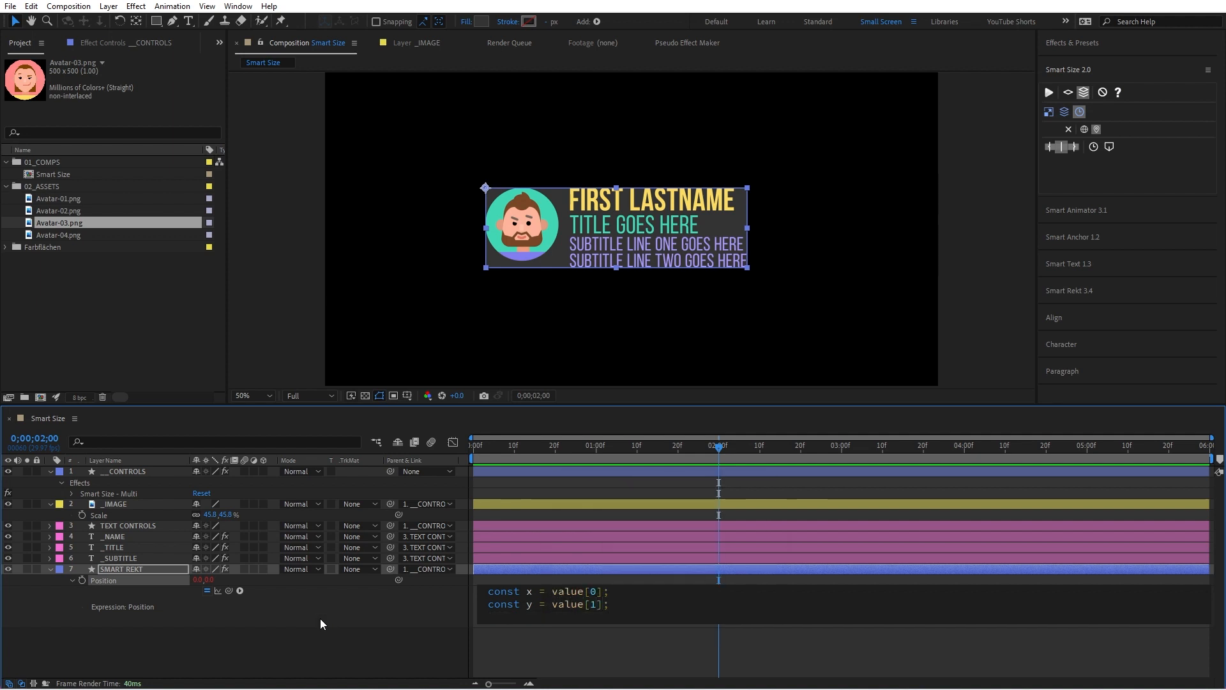
{"action": "type", "text": "[x, y]"}
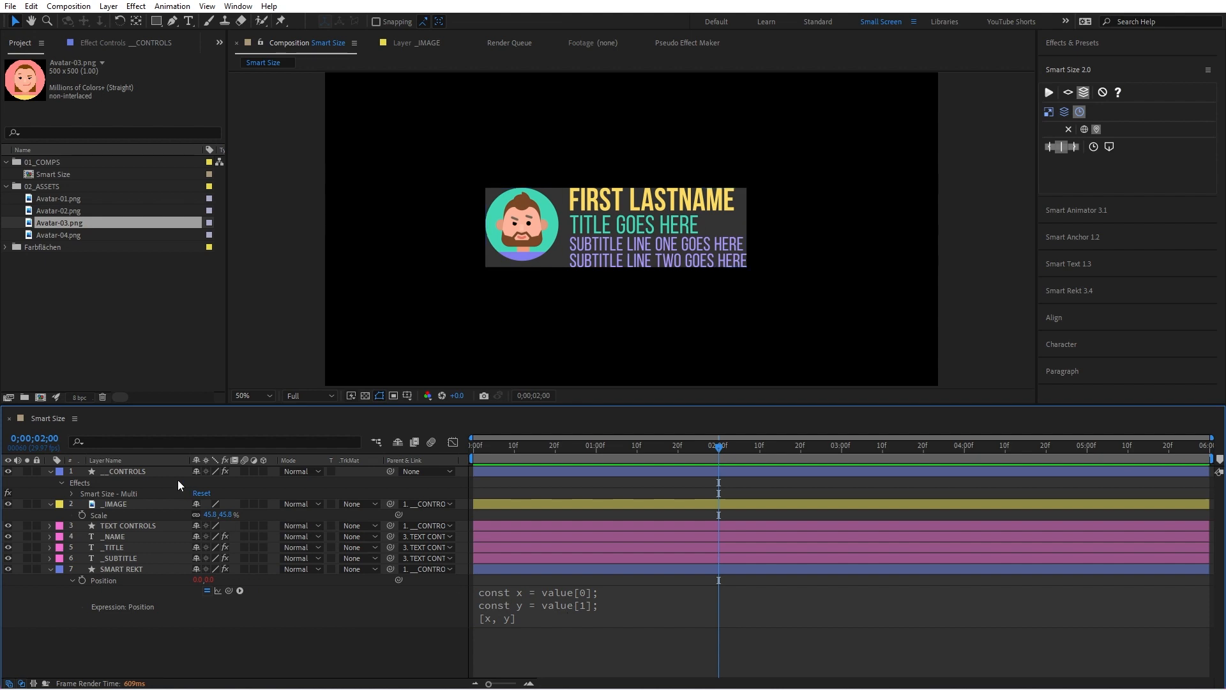
{"action": "left_click", "coordinate": [125, 471]}
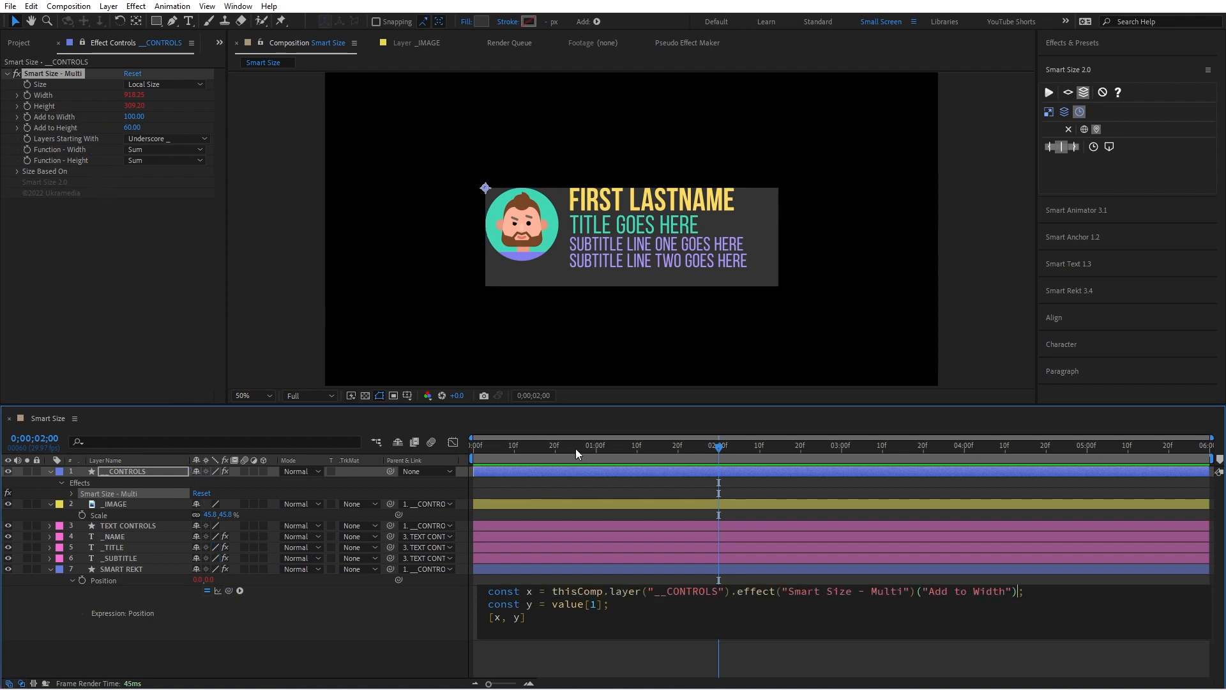
{"action": "mouse_move", "coordinate": [786, 600]}
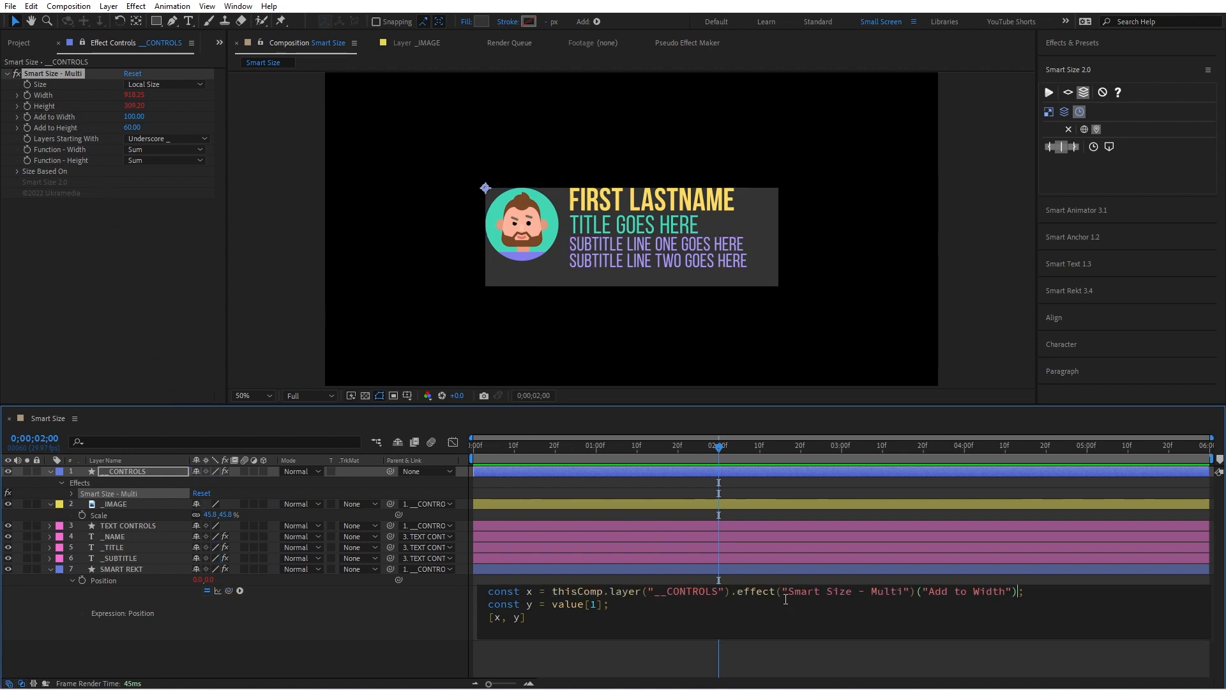
Offset SMART REKT's position by __CONTROLS' Add to Width and Add to Height divided by -2
{"action": "type", "text": ".value"}
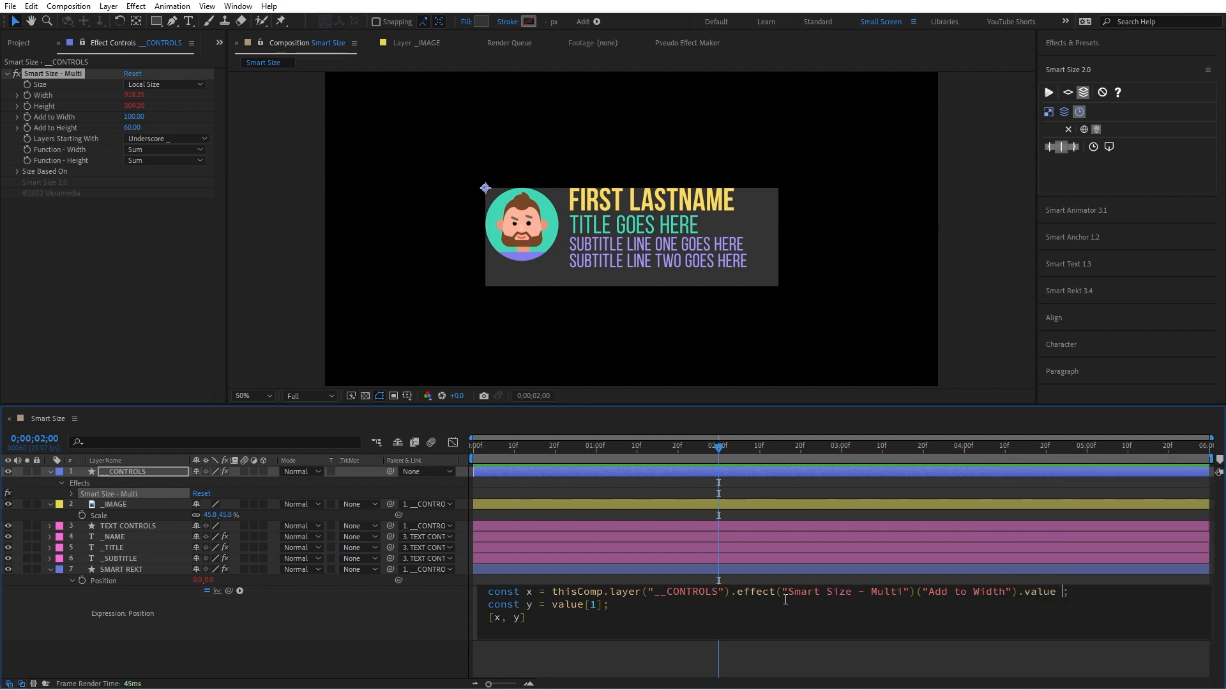
{"action": "type", "text": "/ - 2"}
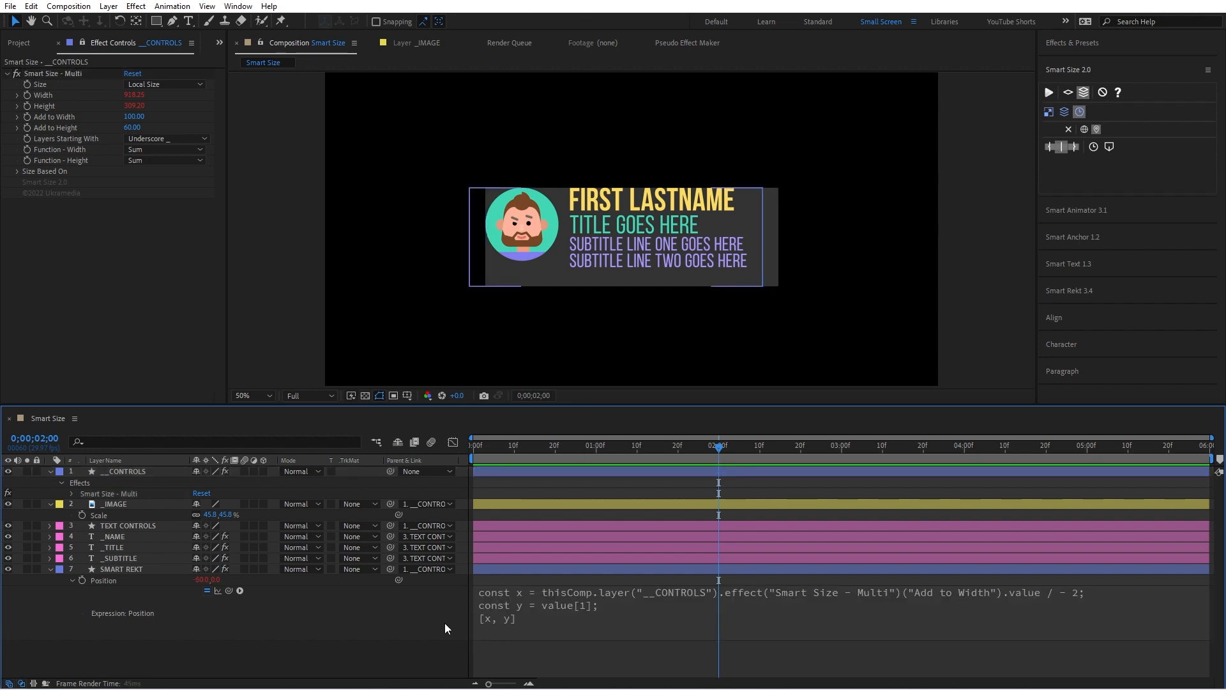
{"action": "left_click", "coordinate": [133, 116]}
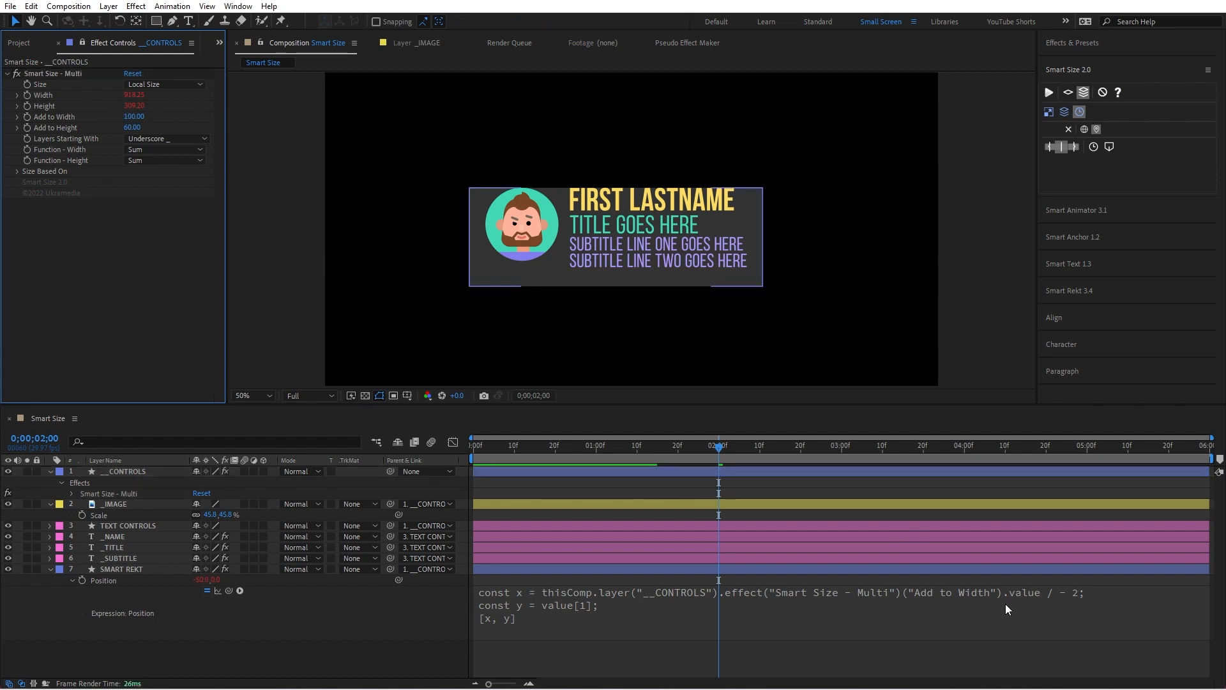
{"action": "double_click", "coordinate": [568, 603]}
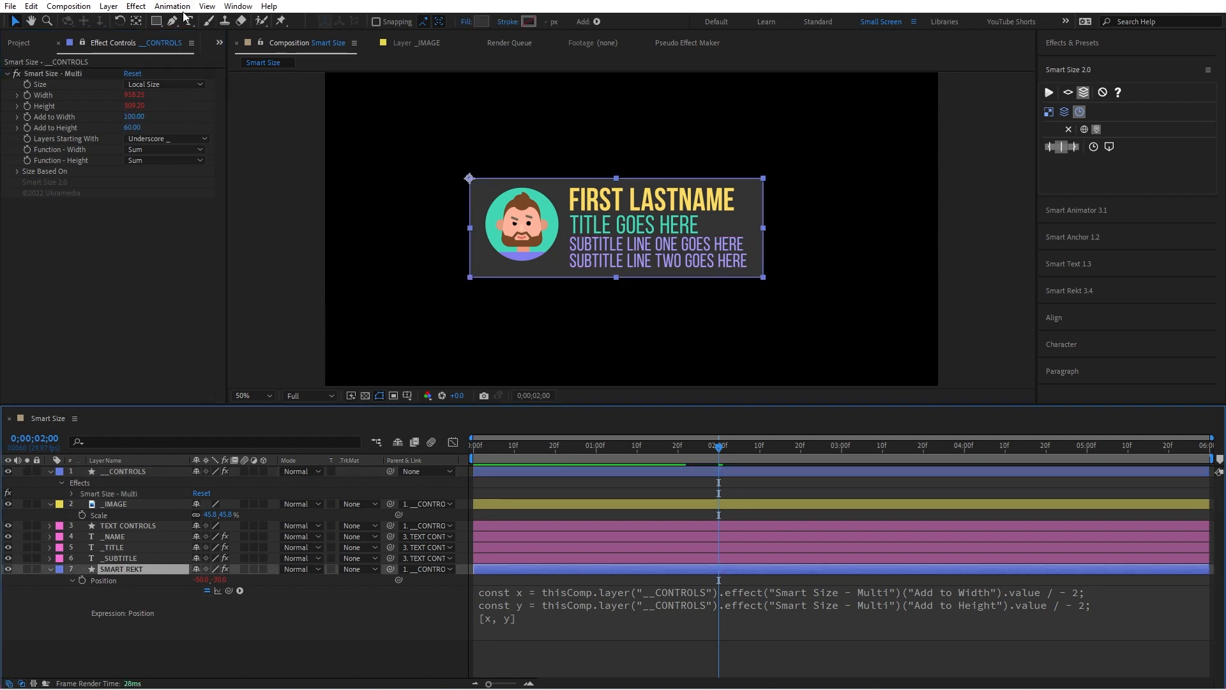
{"action": "left_click", "coordinate": [121, 568]}
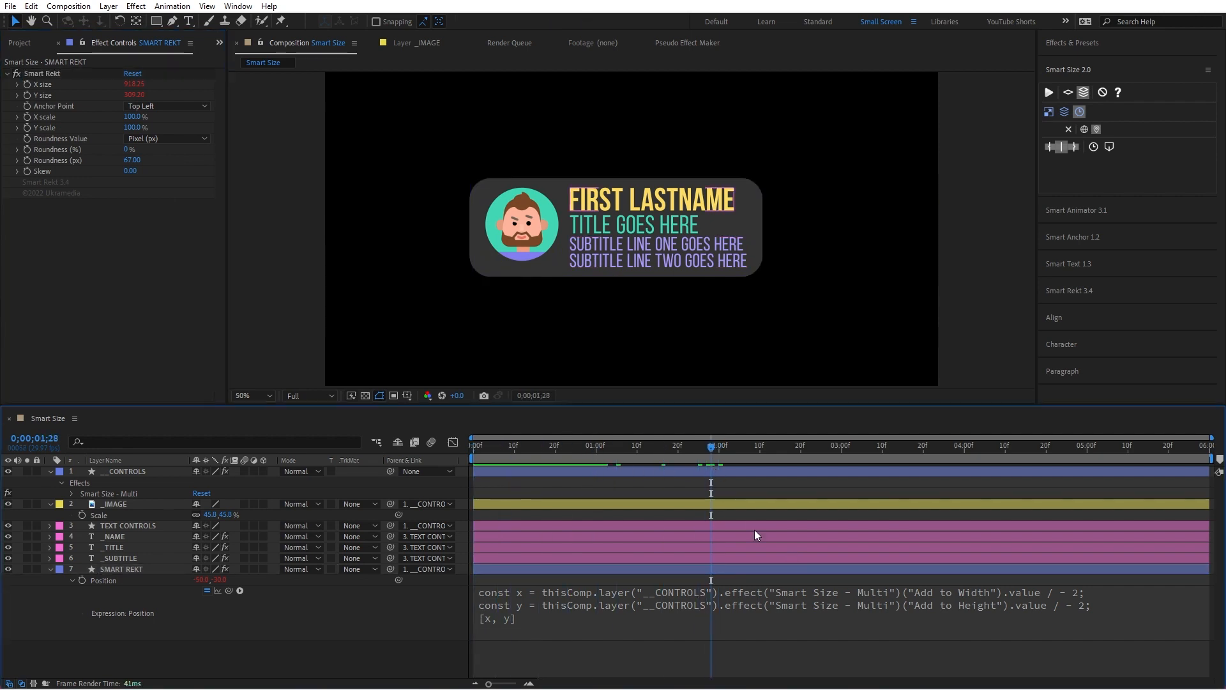
Select the _SUBTITLE layer in the timeline
{"action": "left_click", "coordinate": [119, 558]}
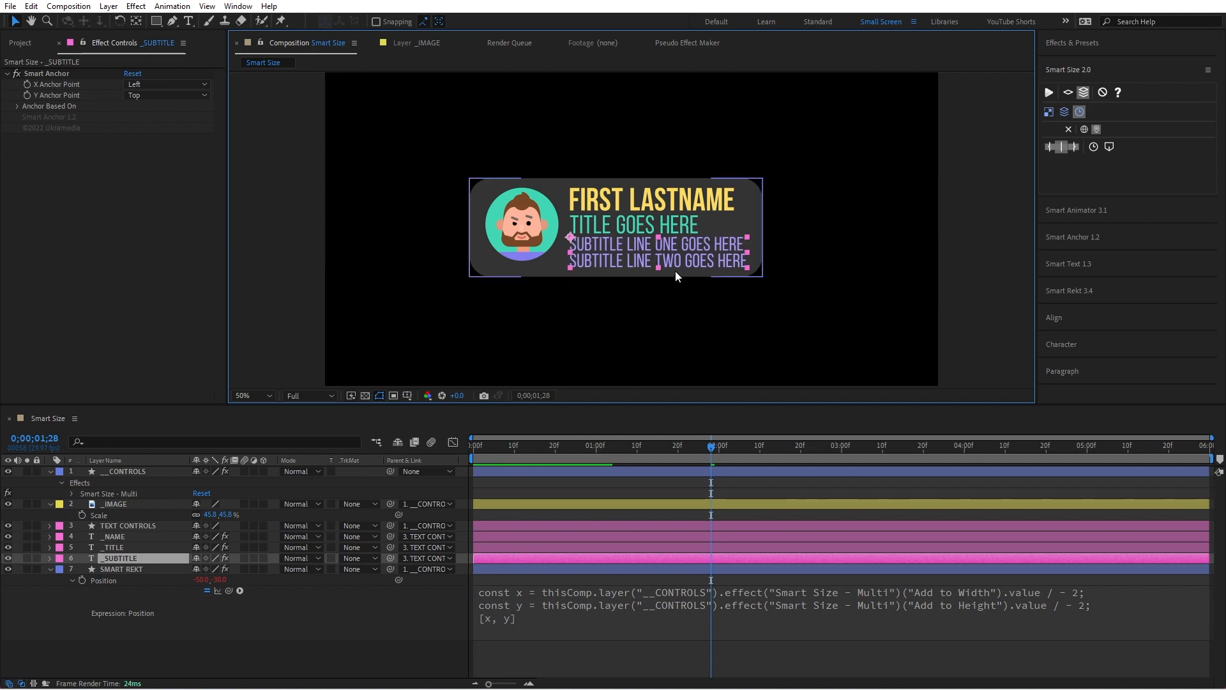
Duplicate _SUBTITLE as _SUBTITLE 2, then select SMART REKT and search 'transfor'
{"action": "key", "text": "ctrl+d"}
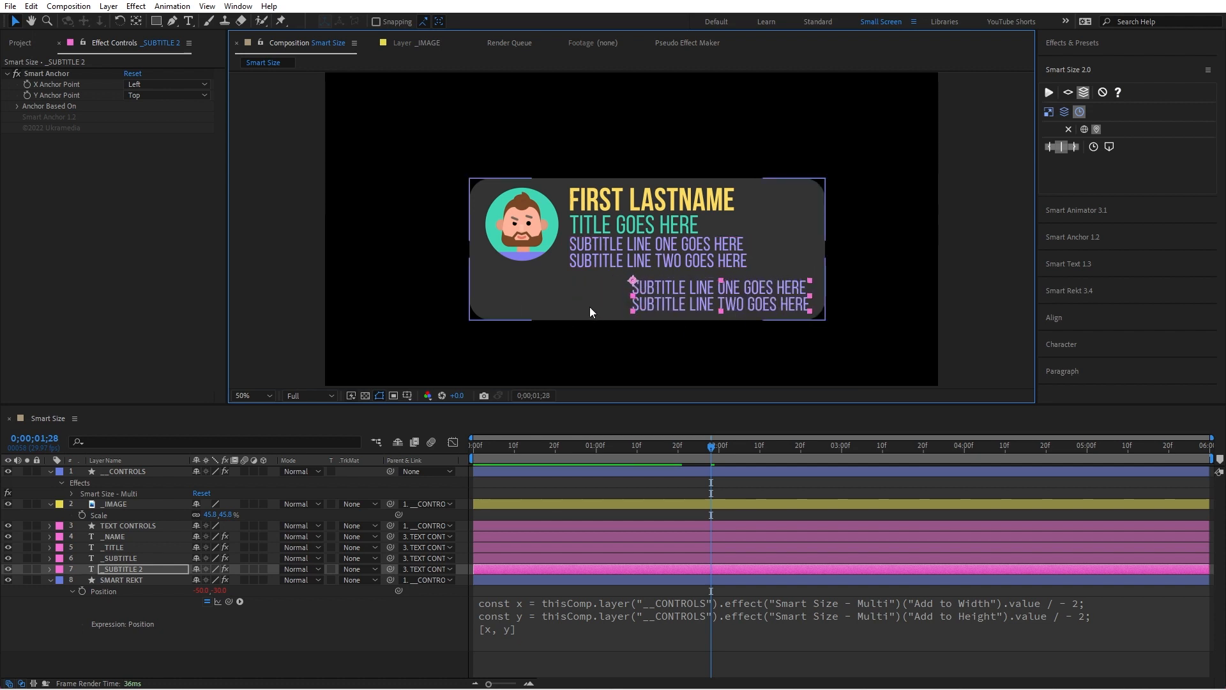
{"action": "left_click", "coordinate": [122, 579]}
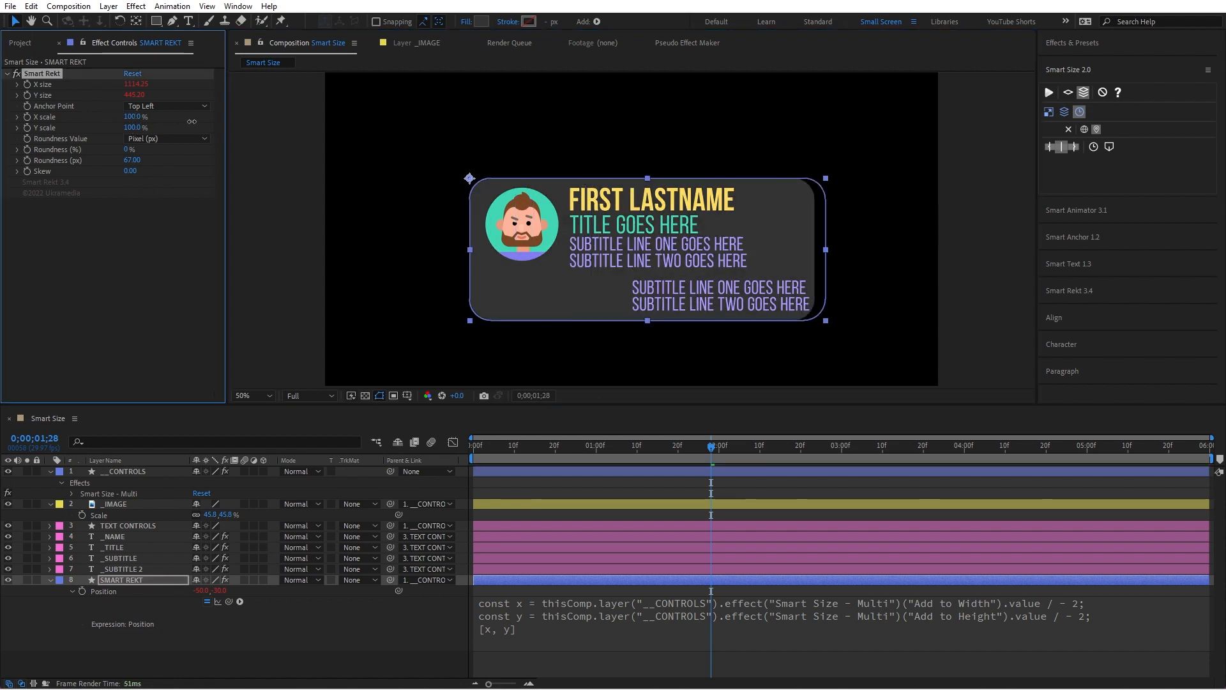
{"action": "type", "text": "transfor"}
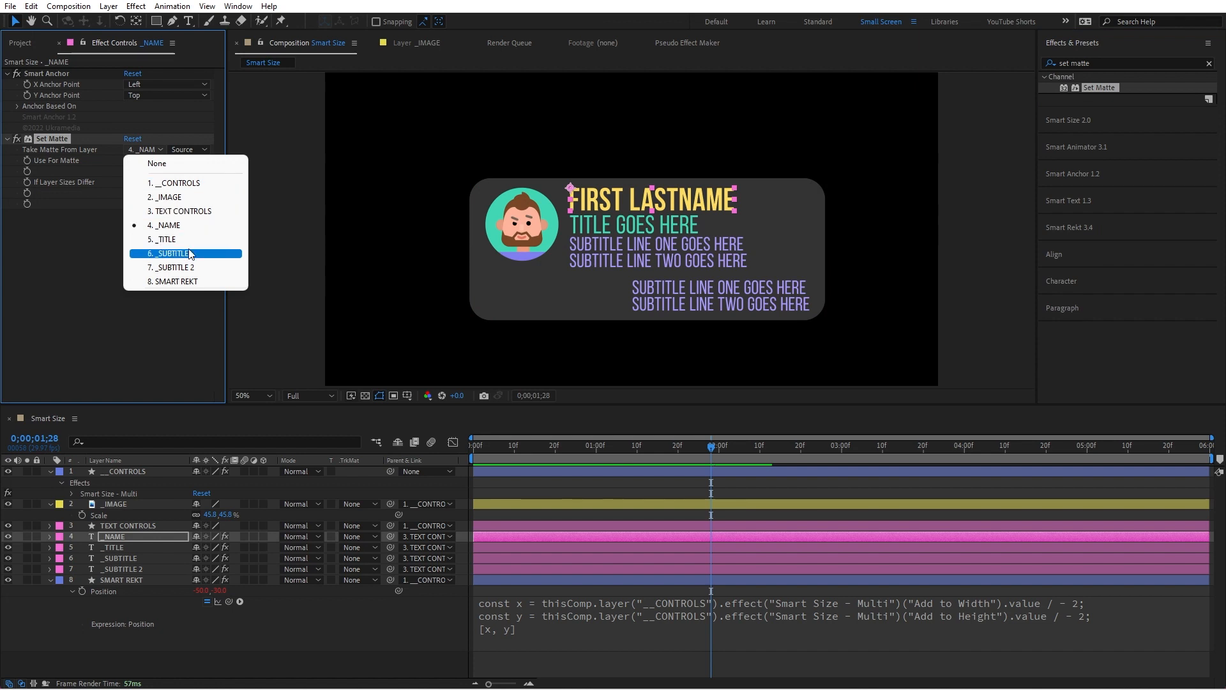
Take _NAME's Set Matte from the SMART REKT layer and select the remaining text layers
{"action": "left_click", "coordinate": [186, 281]}
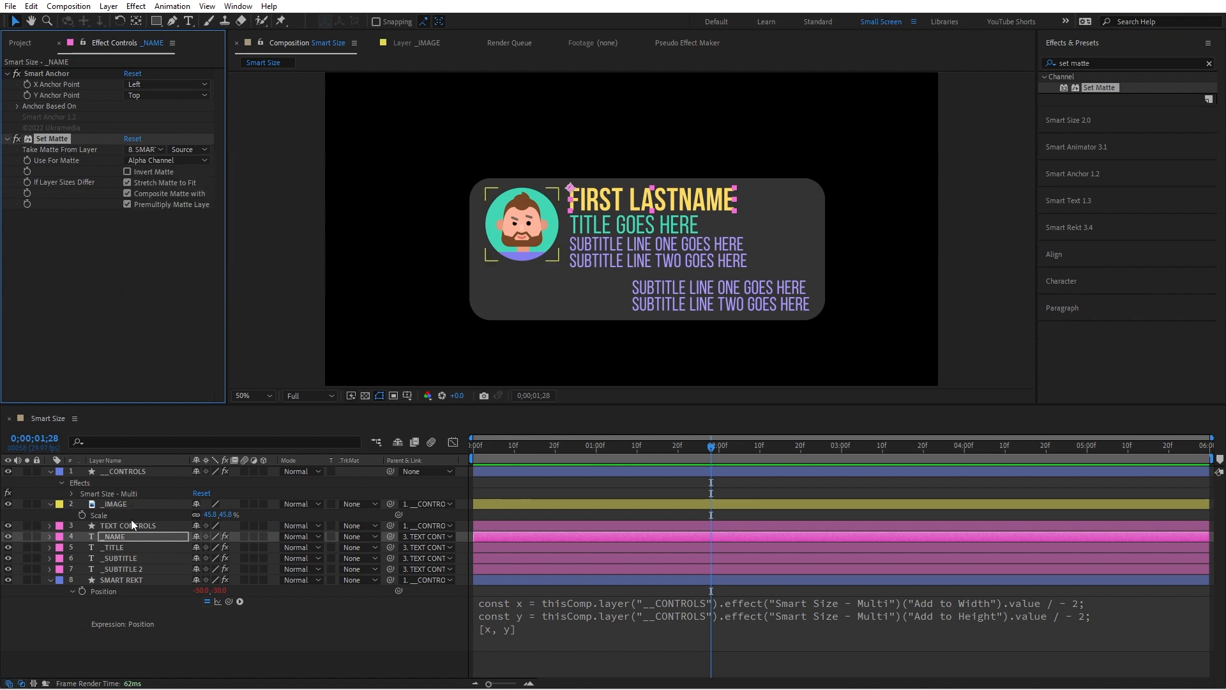
{"action": "left_click", "coordinate": [114, 546]}
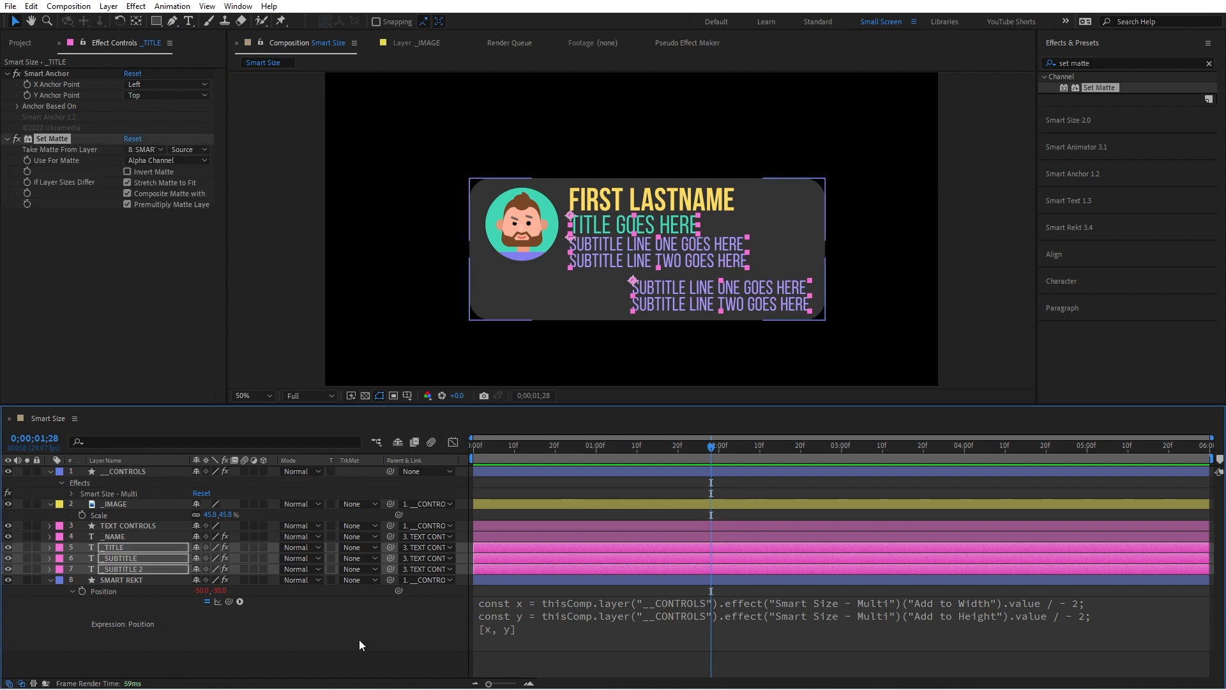
{"action": "left_click", "coordinate": [122, 579]}
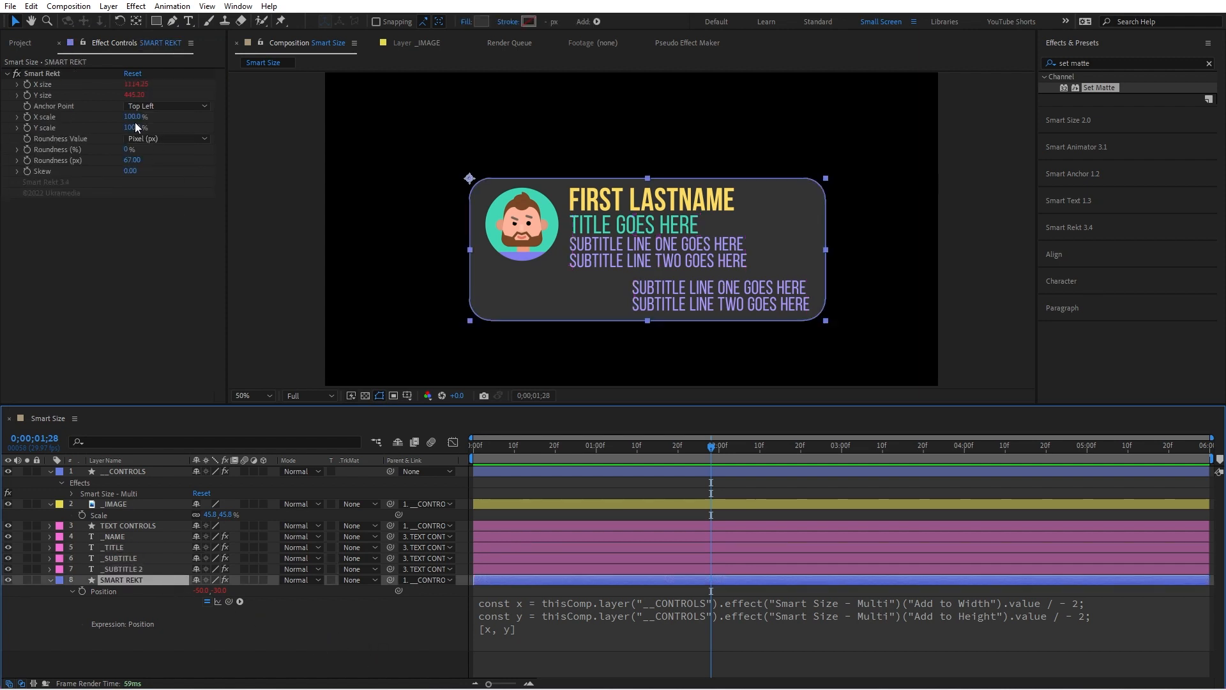